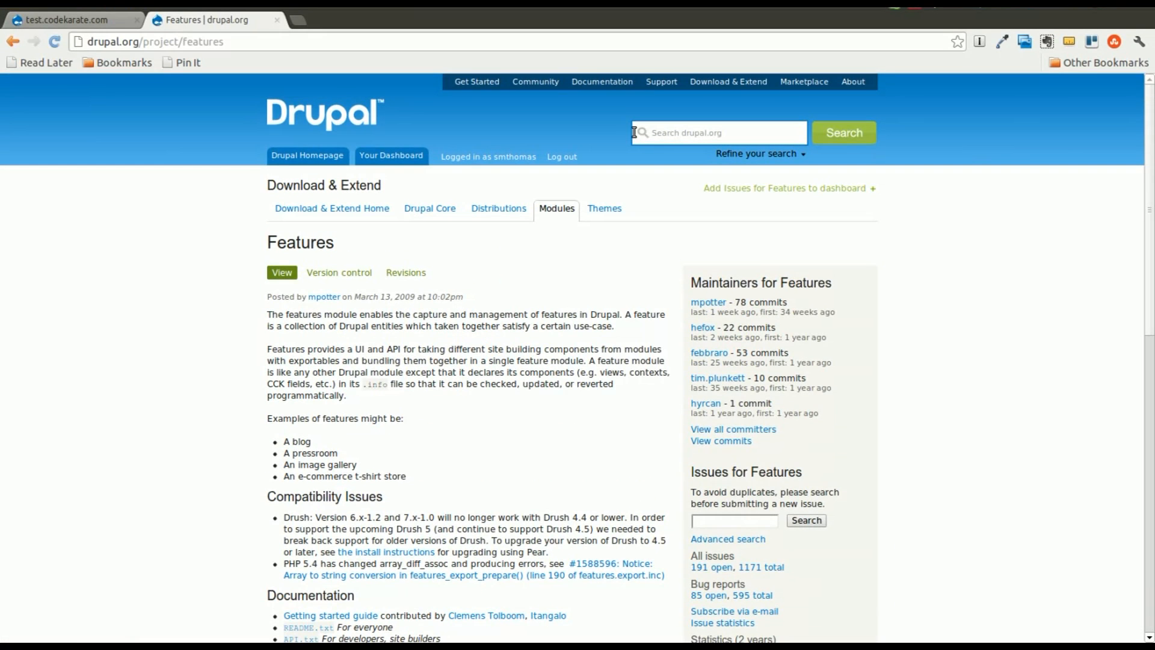
# Step: Leave the drupal.org Features project page and switch back to the test.codekarate.com tab
pyautogui.click(70, 20)
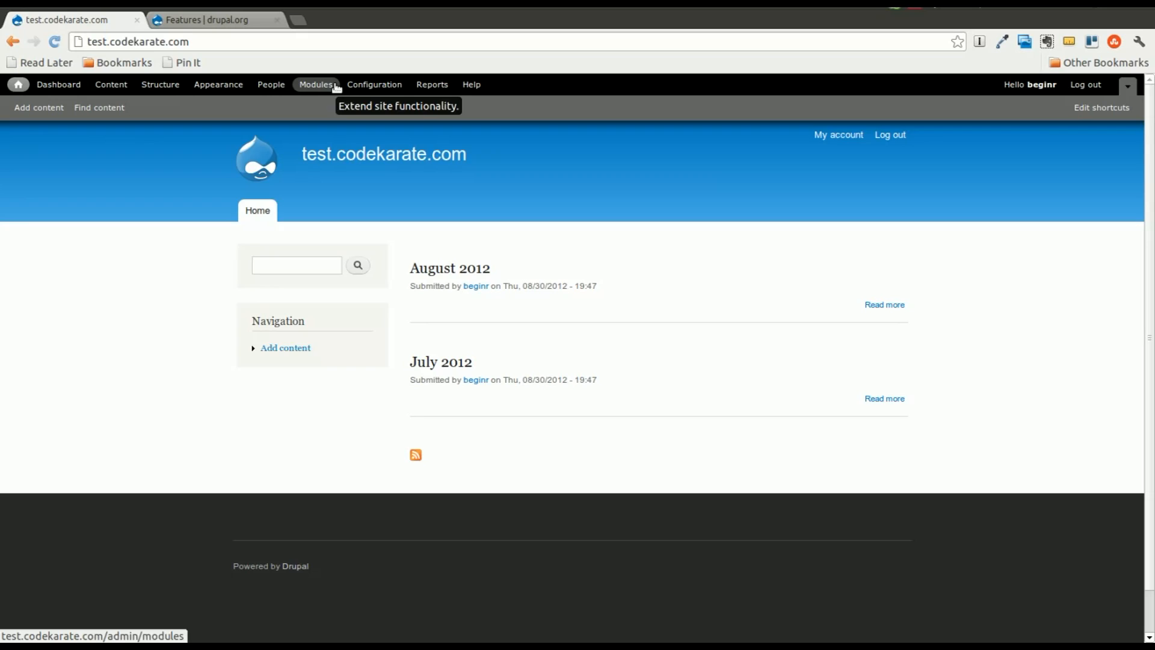
# Step: Check the Modules list to confirm Features and Views are enabled
pyautogui.click(316, 84)
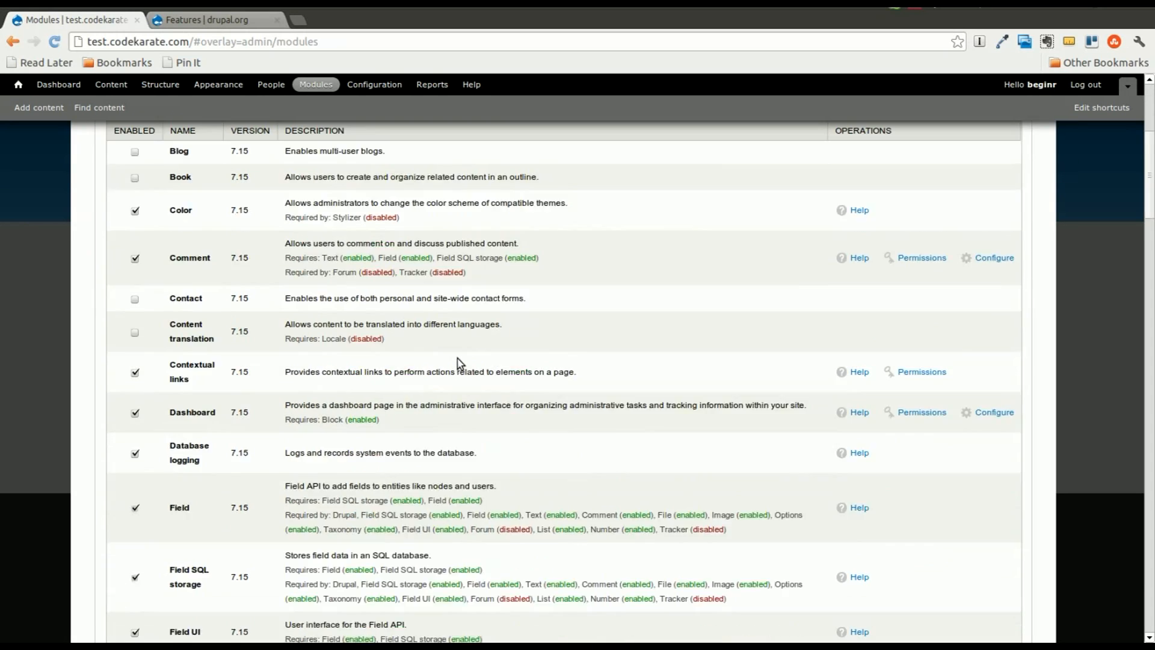
pyautogui.scroll(-3)
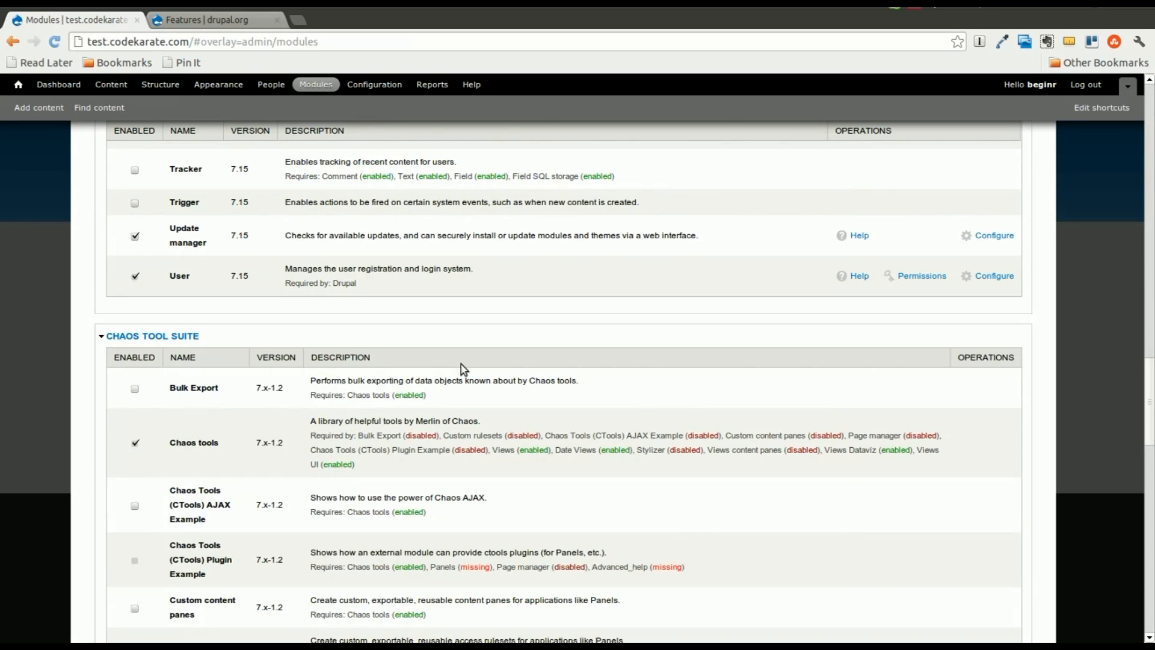
pyautogui.scroll(-3)
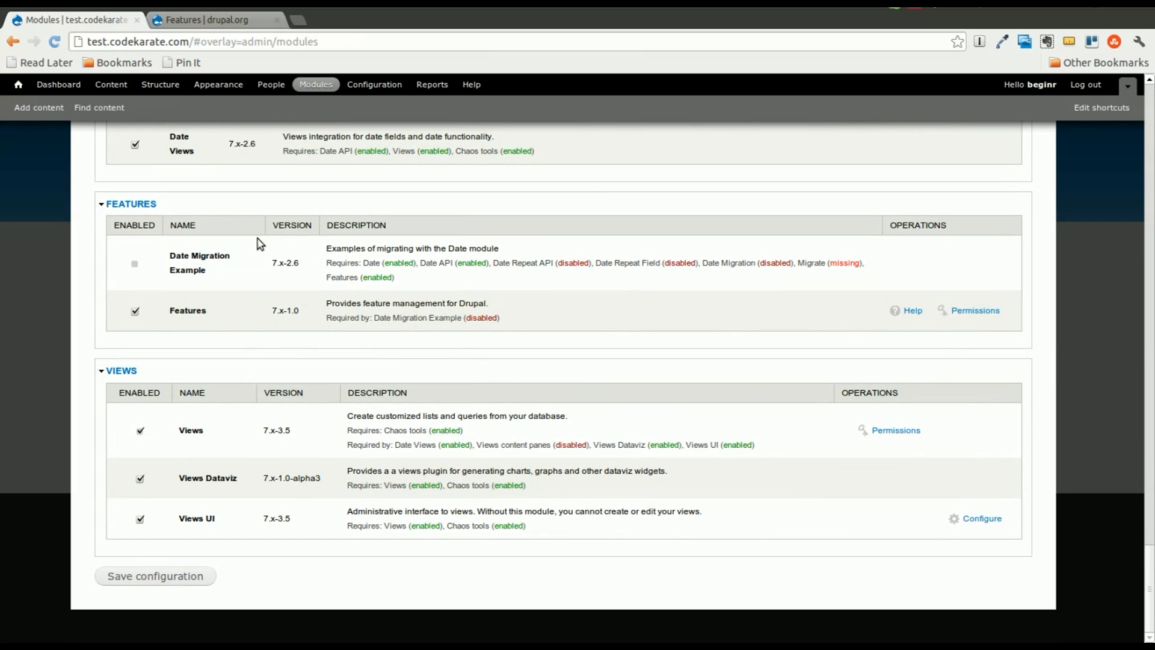
pyautogui.moveTo(157, 97)
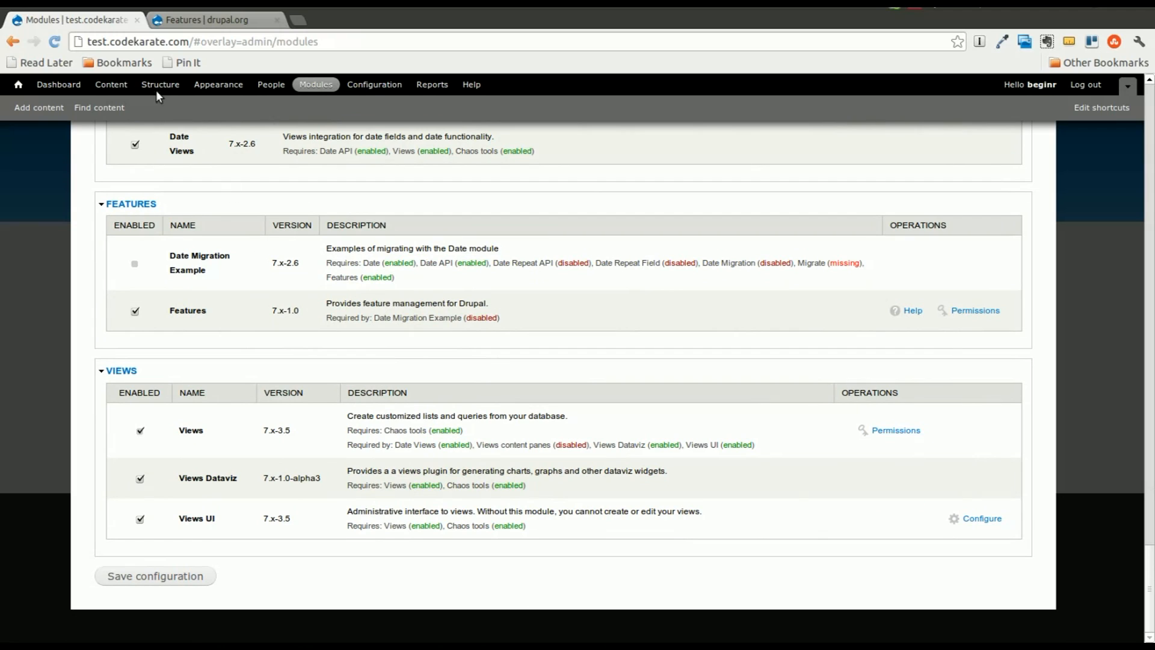
pyautogui.moveTo(111, 85)
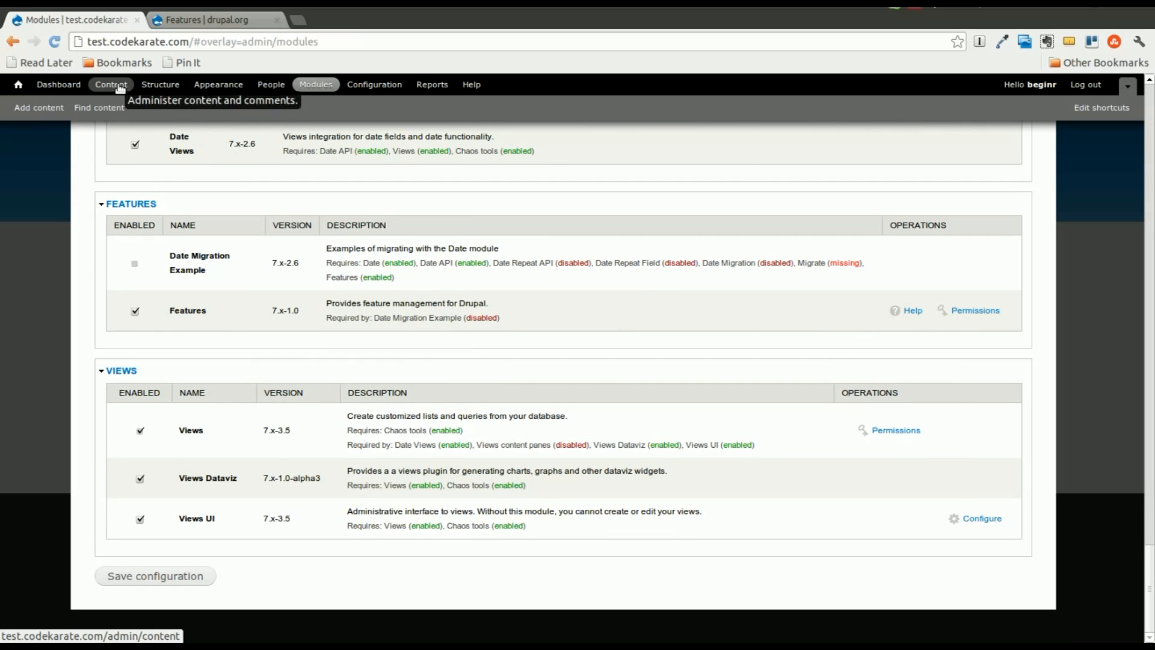
# Step: Go through Structure to the Features page listing Date Migration Example
pyautogui.click(110, 84)
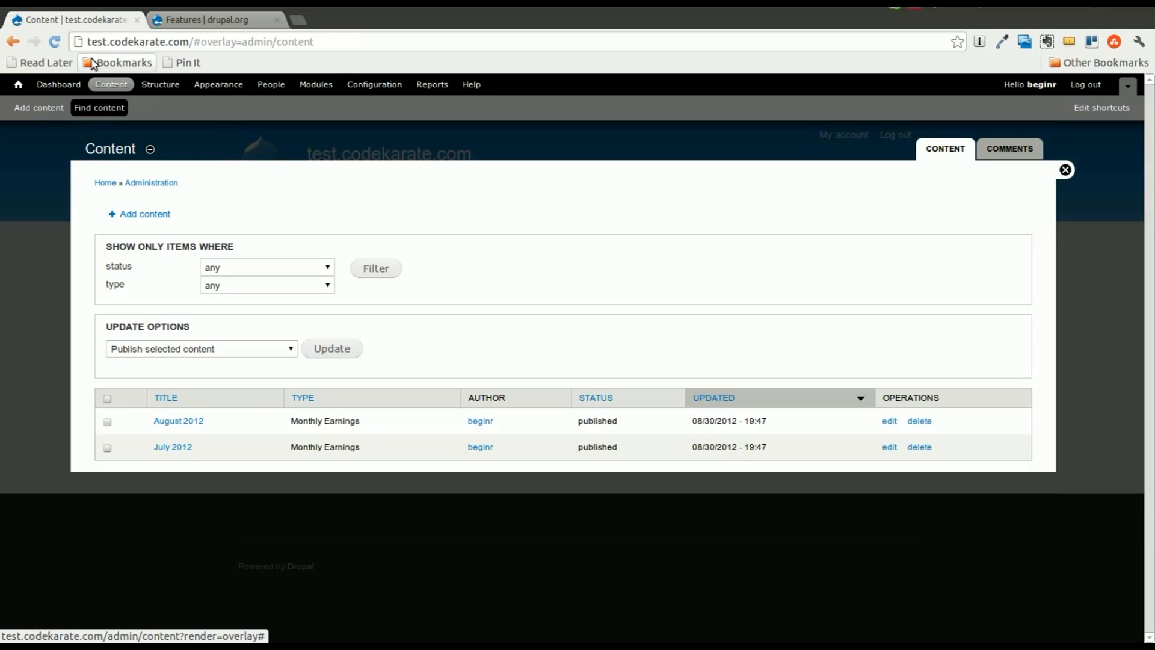
pyautogui.click(160, 85)
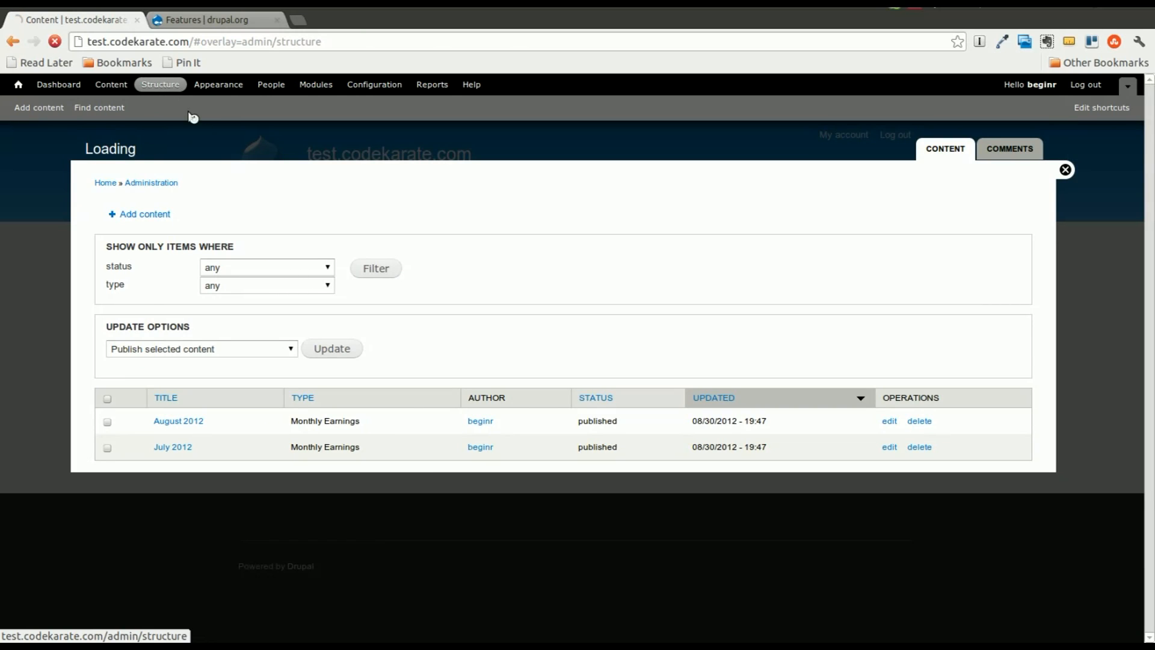
pyautogui.click(160, 84)
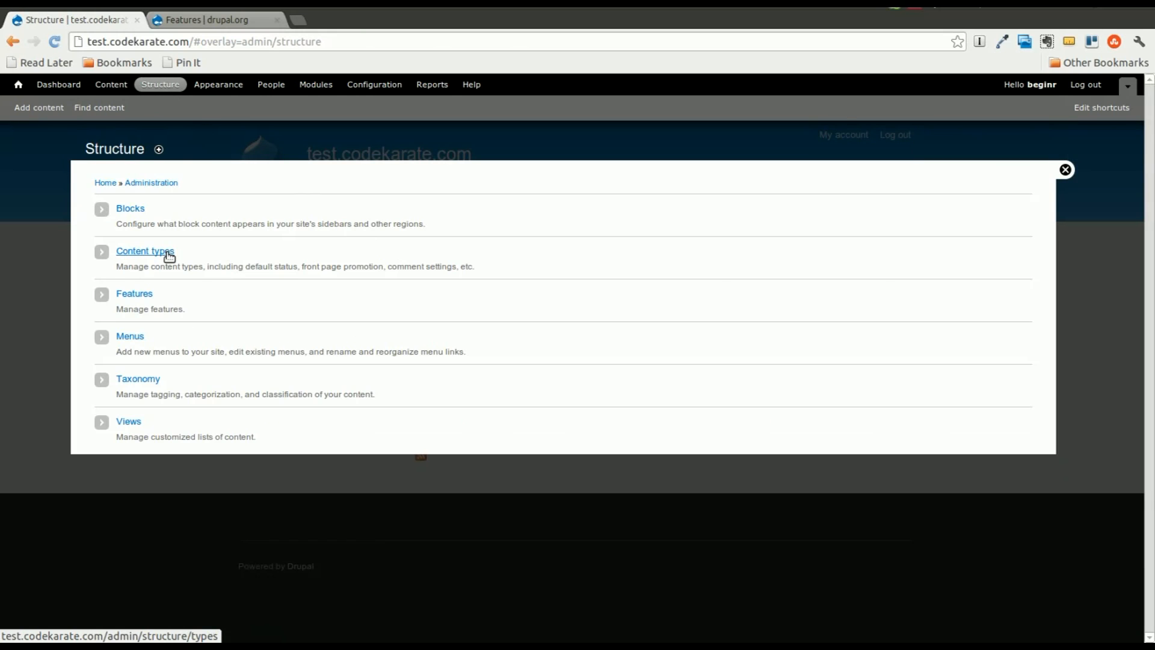
pyautogui.click(145, 251)
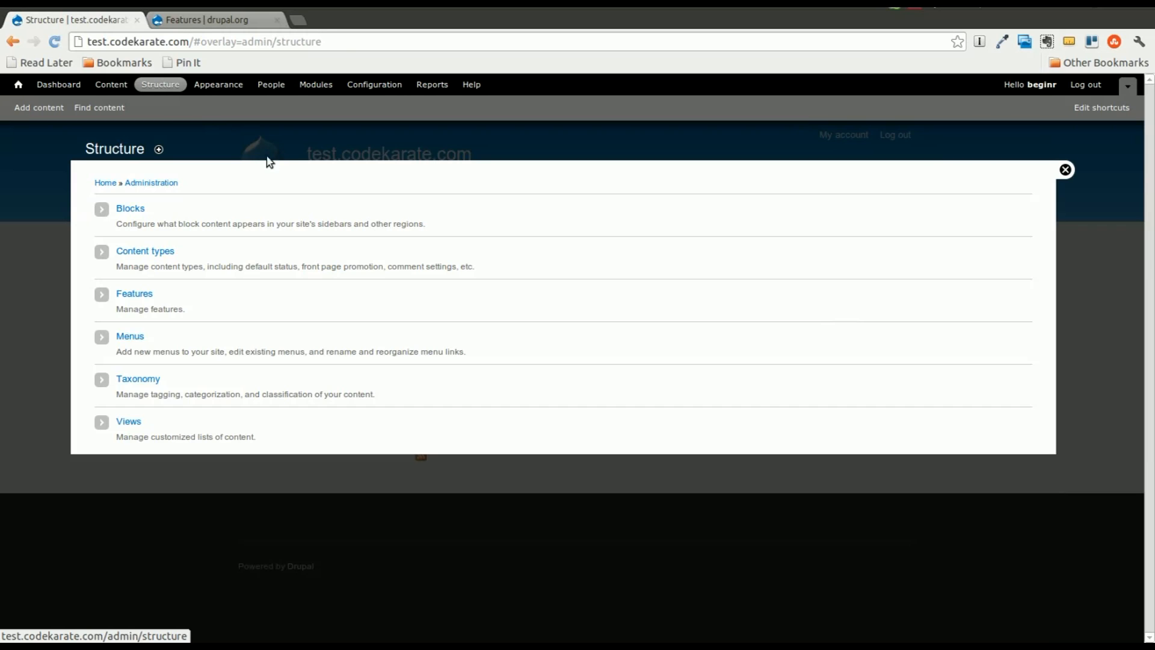
pyautogui.moveTo(134, 293)
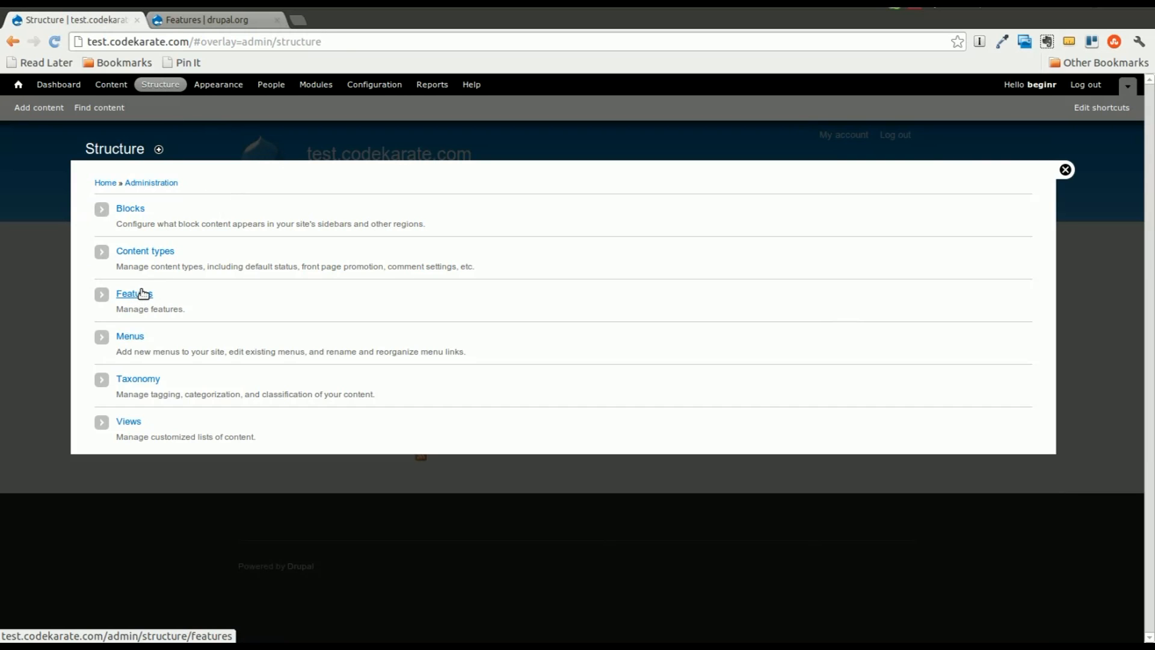
pyautogui.click(133, 293)
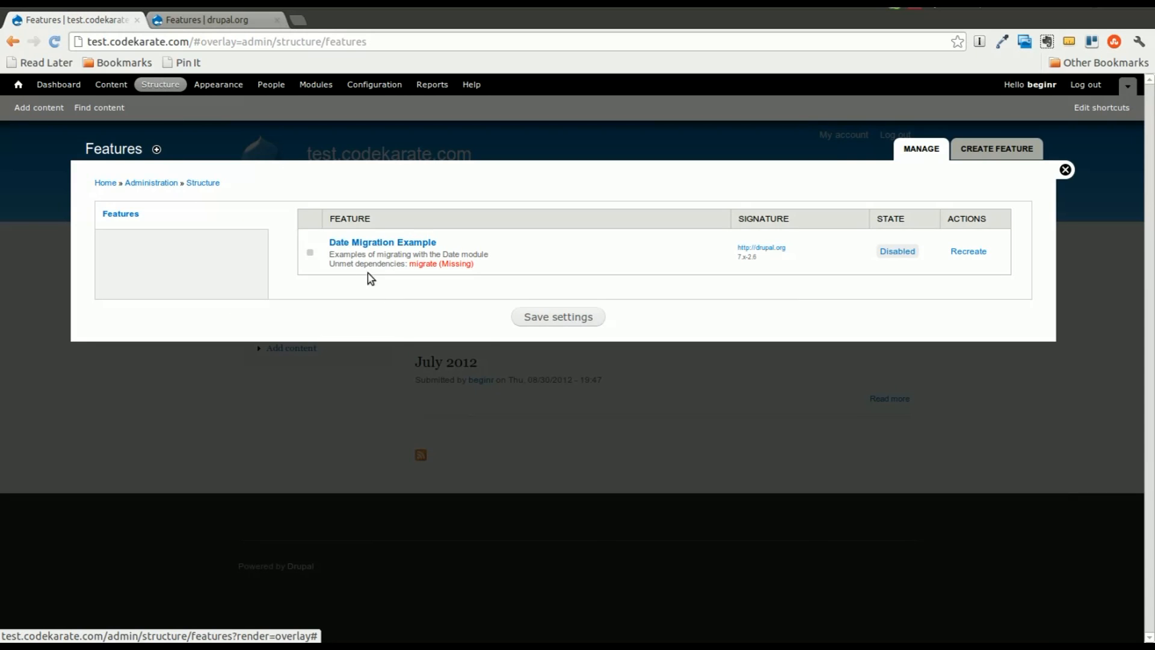
pyautogui.moveTo(730, 311)
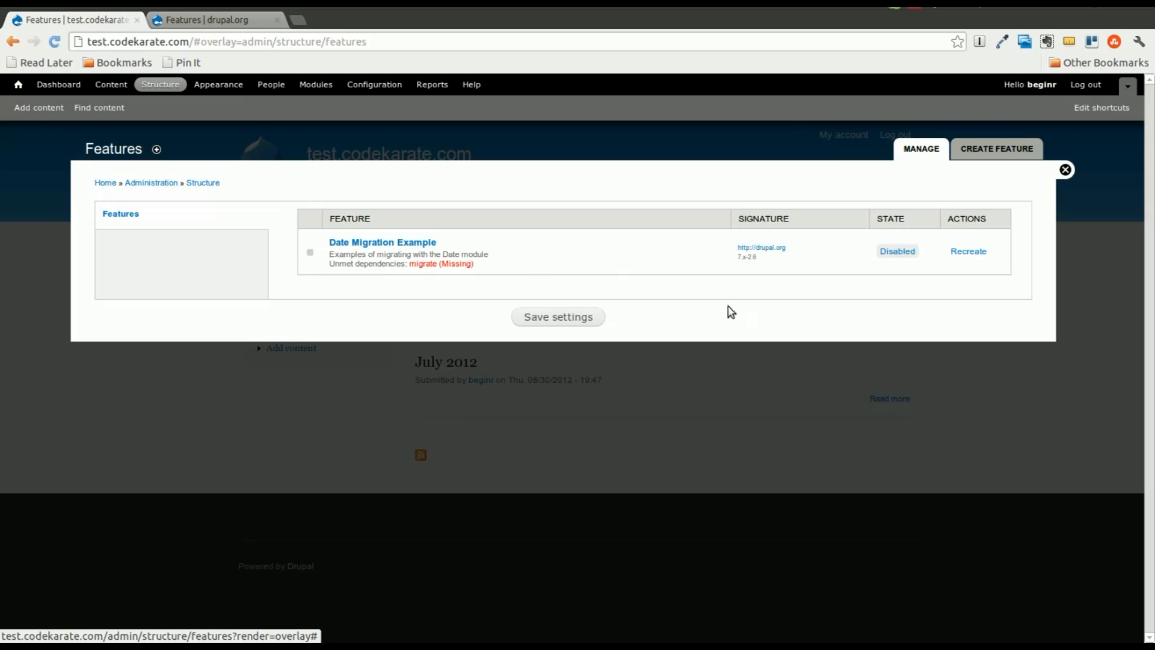
pyautogui.moveTo(929, 230)
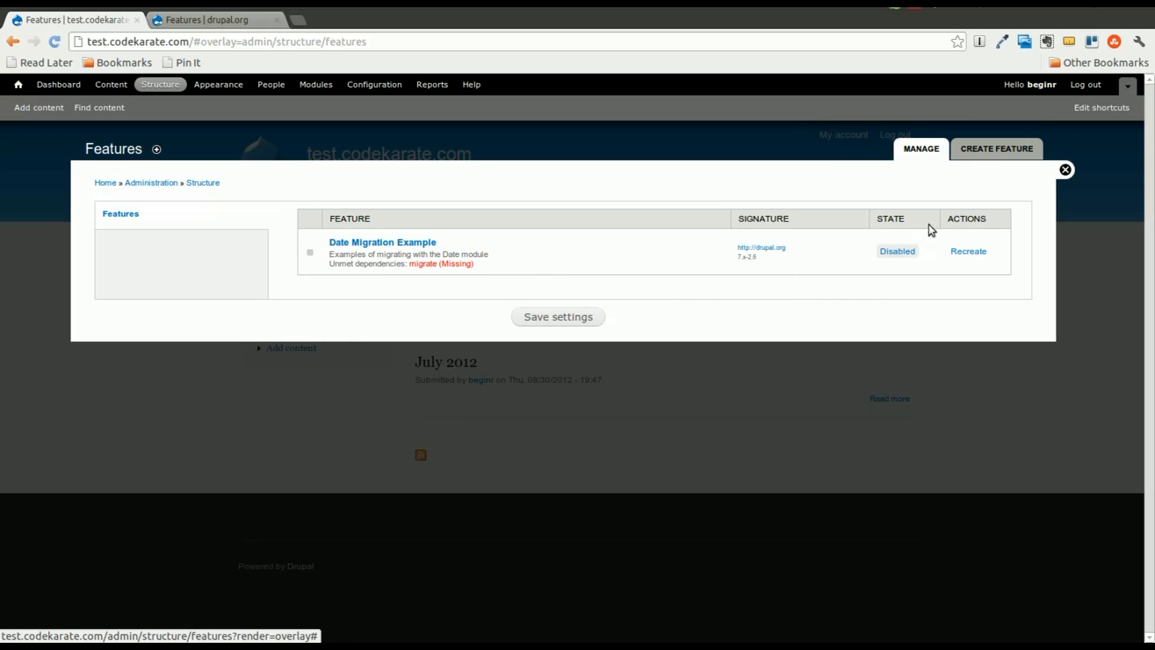
pyautogui.moveTo(997, 148)
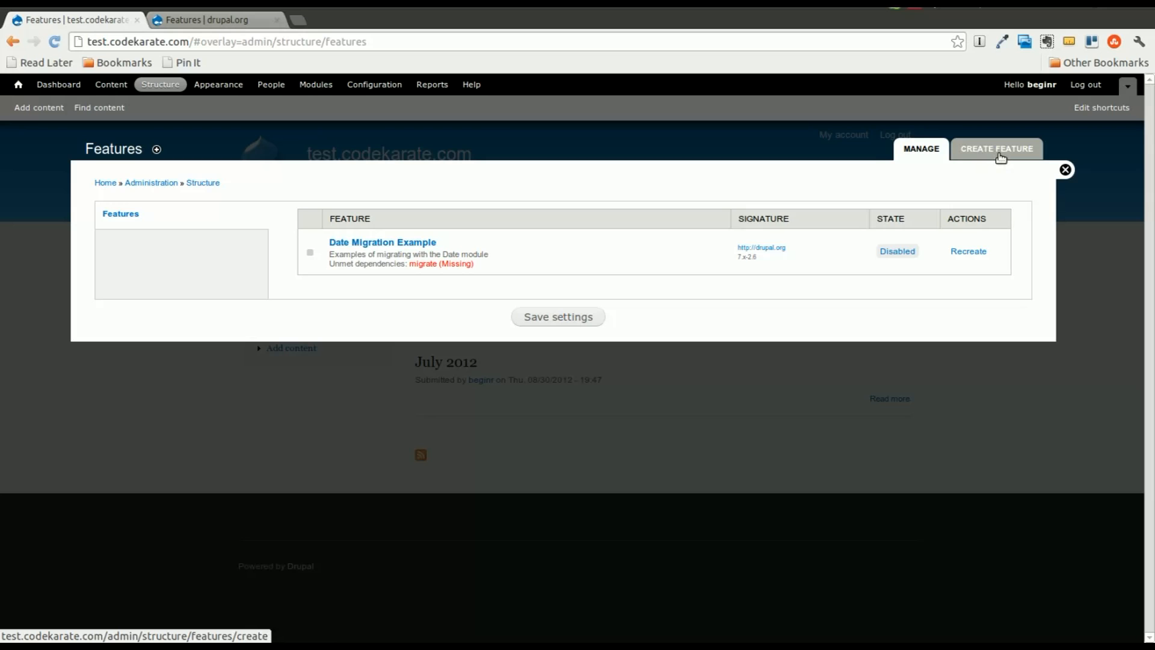
# Step: Create a feature named 'Monthly Earning' with description 'Monthly Earnings'
pyautogui.click(997, 148)
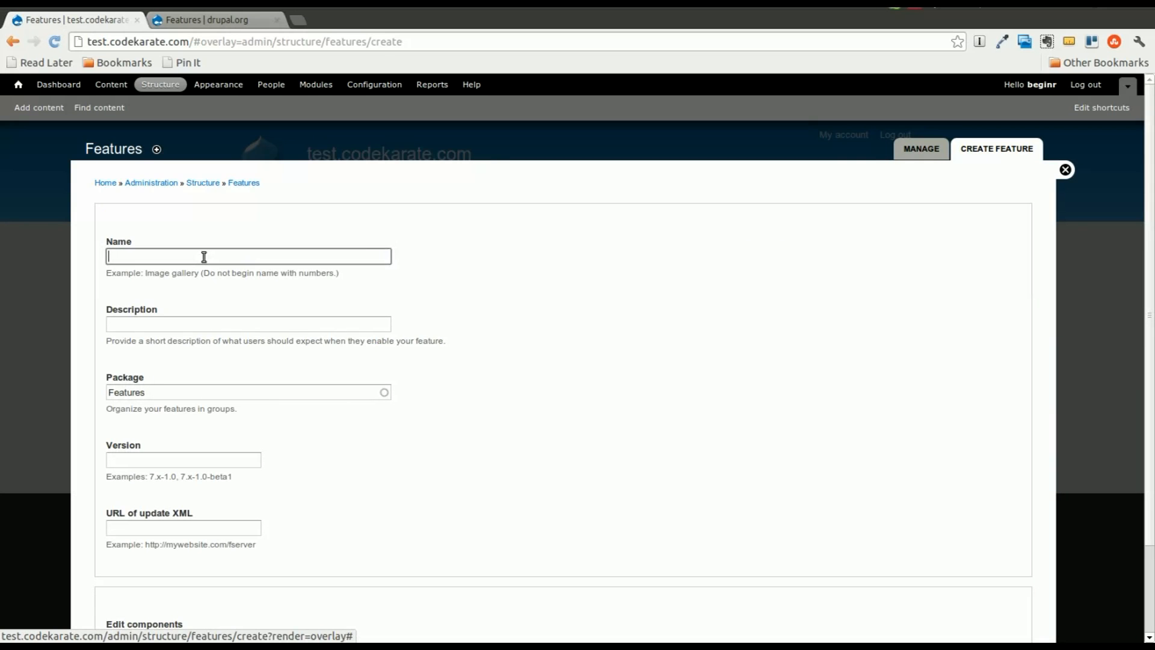
pyautogui.write('Monthly Earnings')
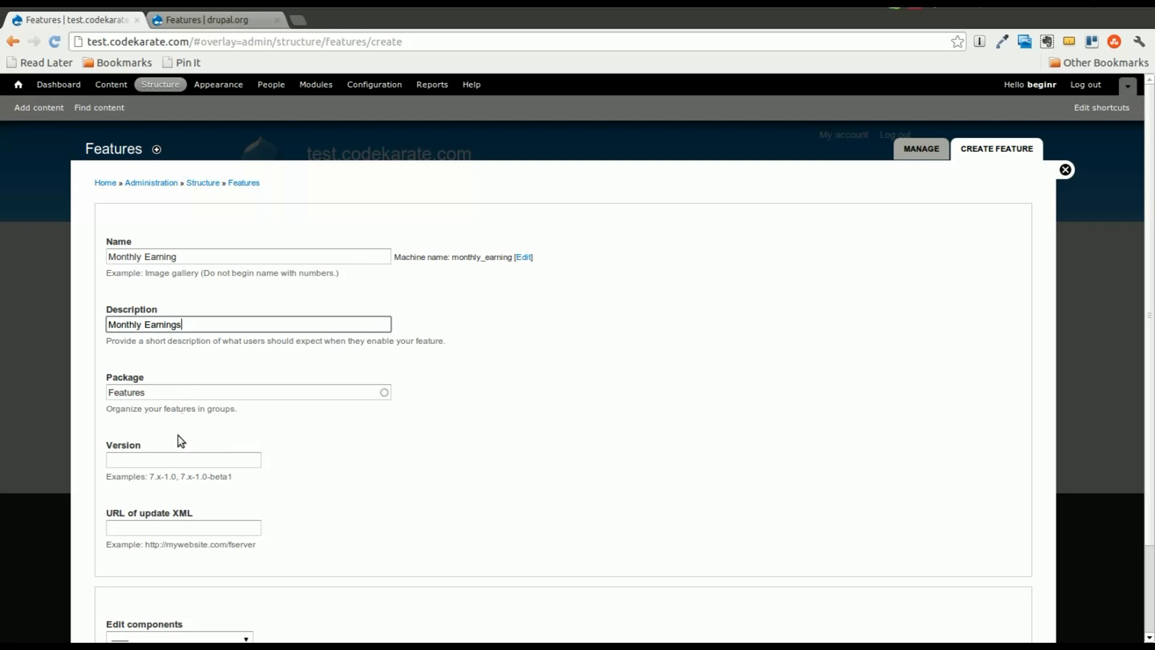
pyautogui.scroll(-3)
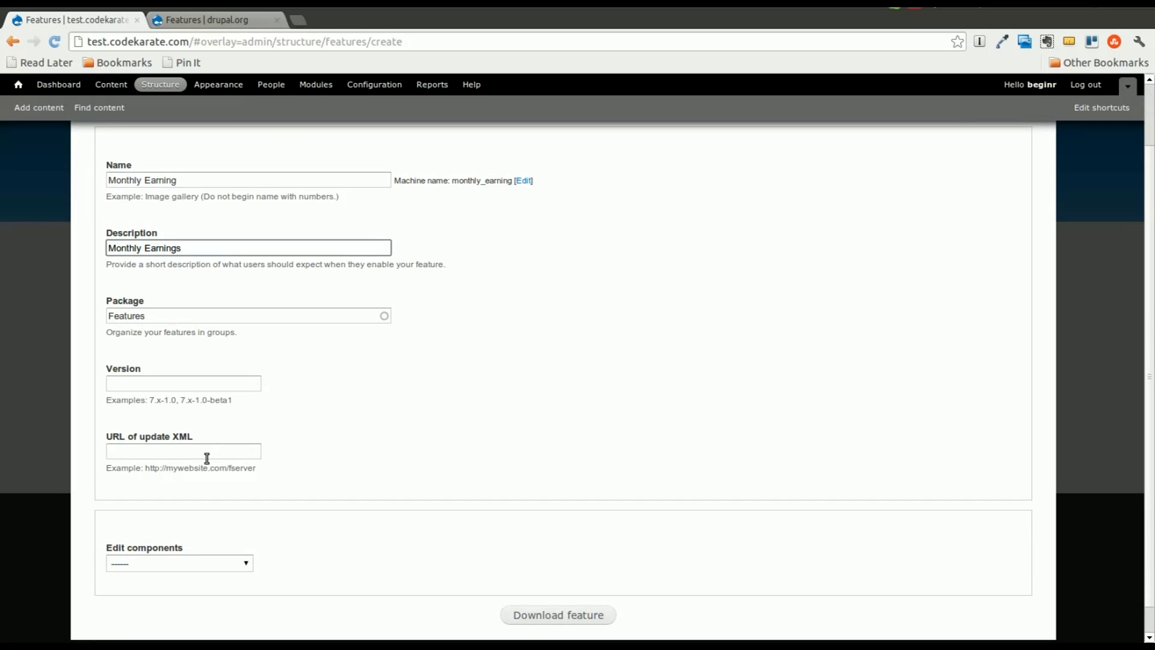
pyautogui.moveTo(309, 462)
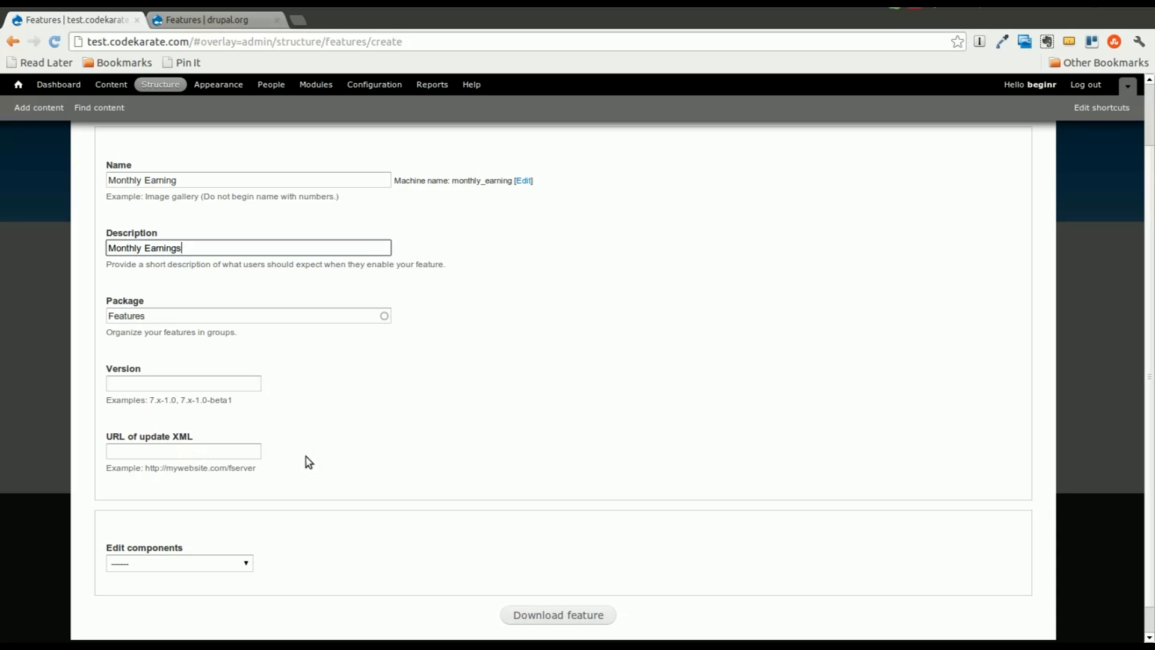
pyautogui.moveTo(293, 466)
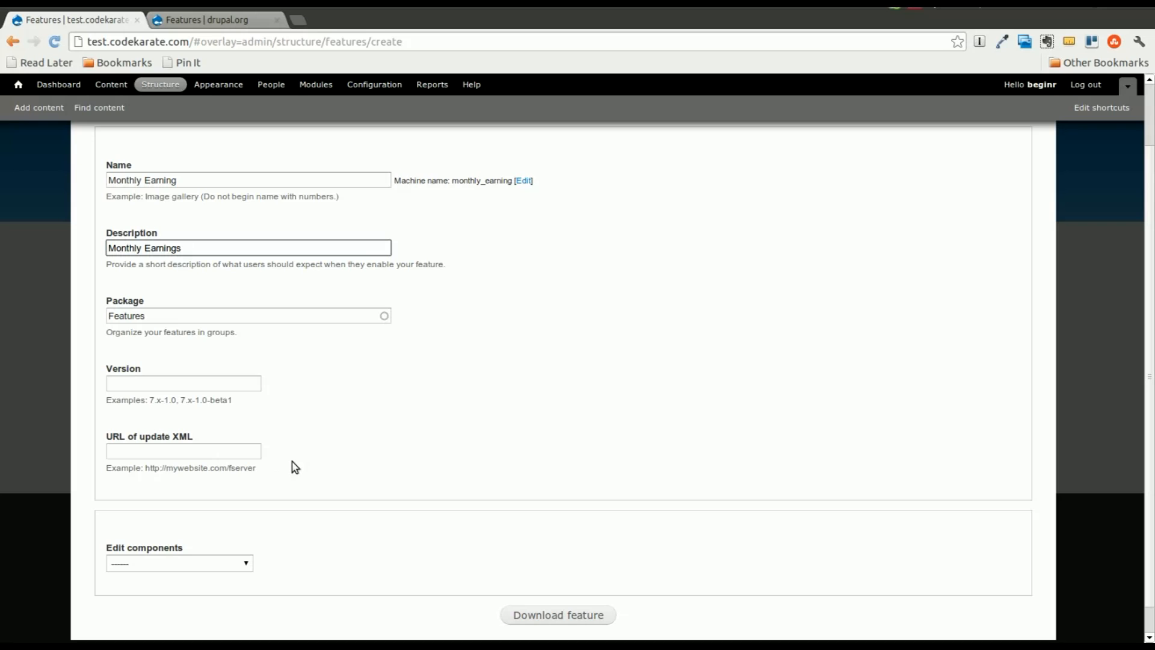
# Step: Add fields node-monthly_earnings-field_month and field_amount as feature components
pyautogui.click(178, 562)
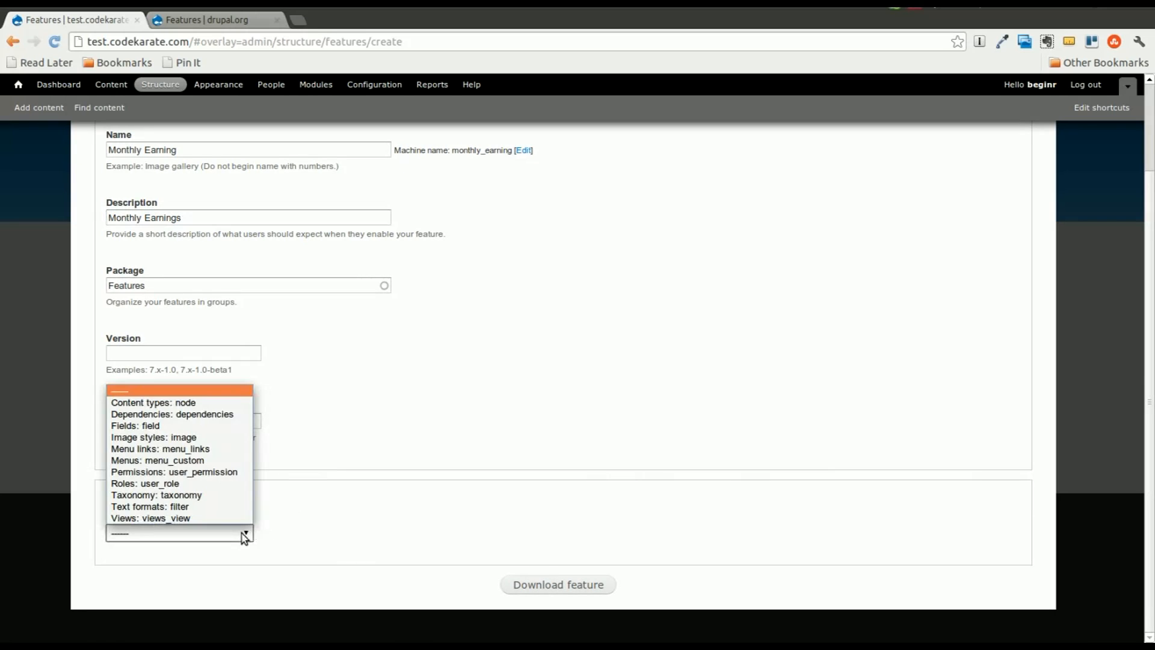
pyautogui.moveTo(190, 413)
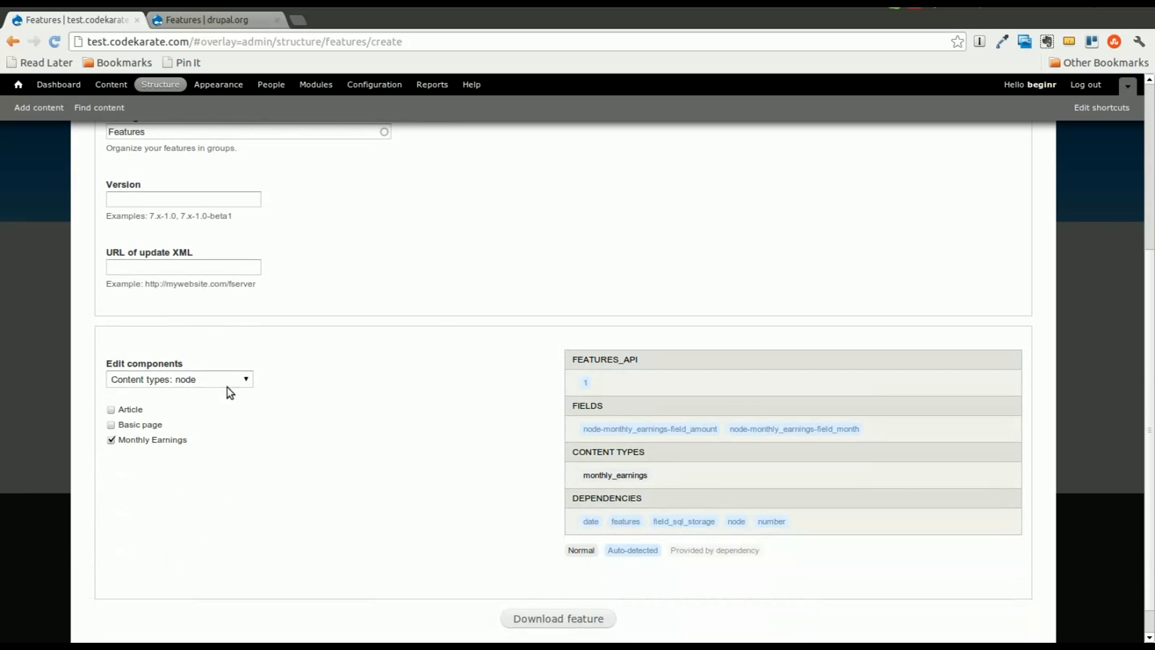
pyautogui.click(179, 378)
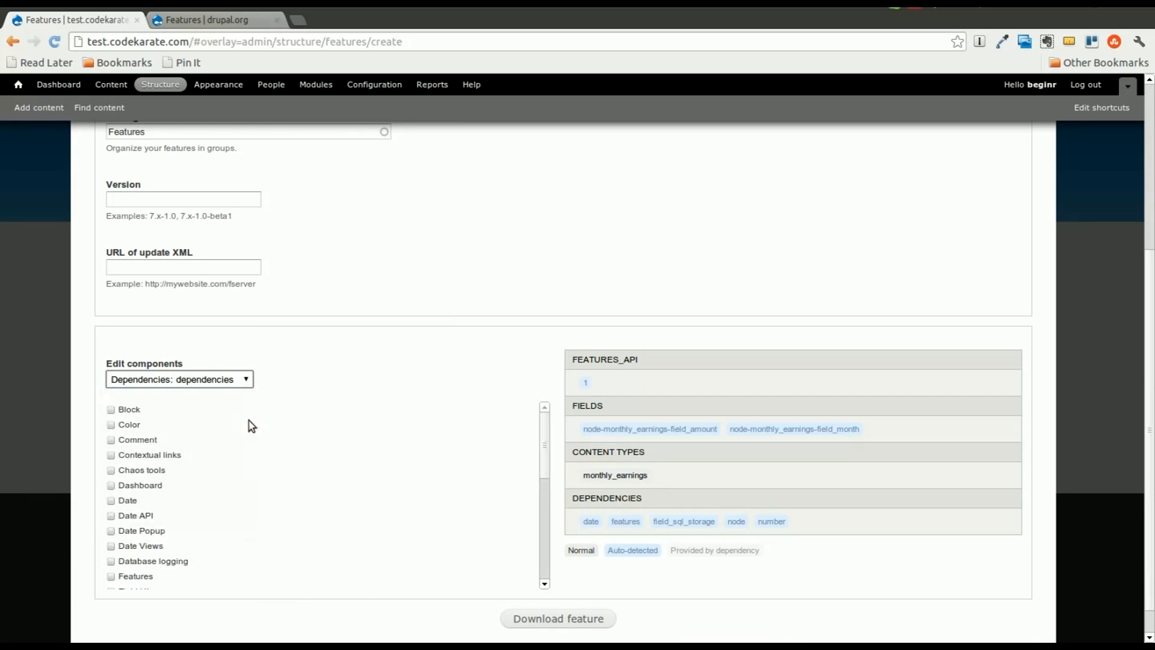
pyautogui.moveTo(207, 478)
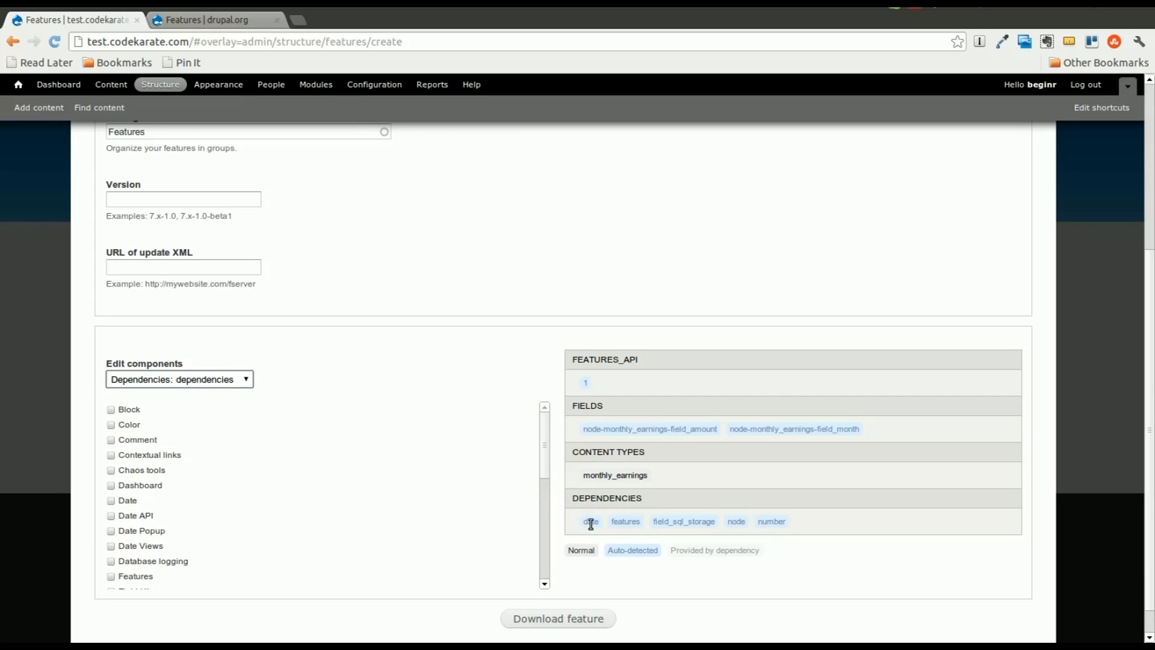
pyautogui.click(591, 522)
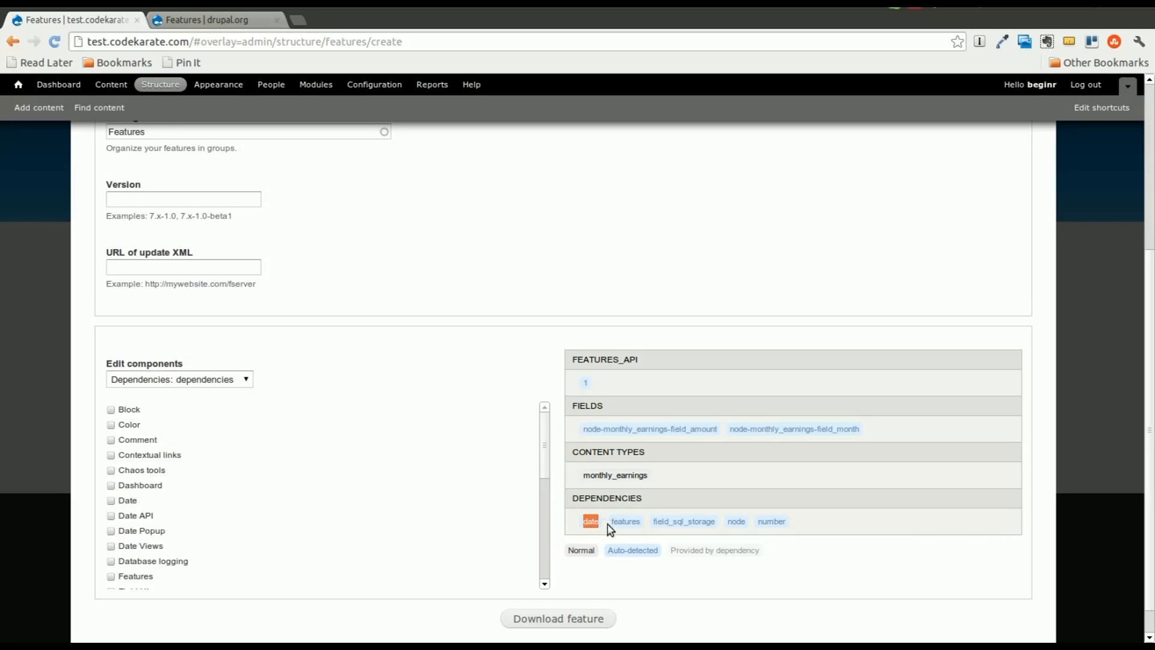
pyautogui.moveTo(654, 532)
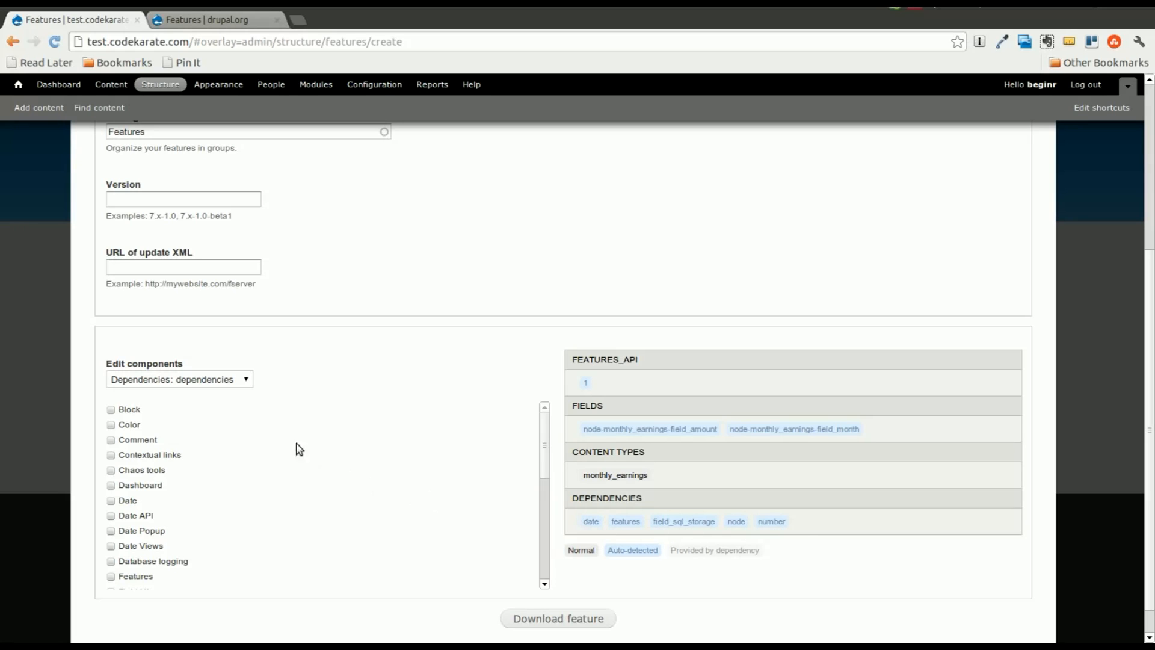
pyautogui.click(179, 378)
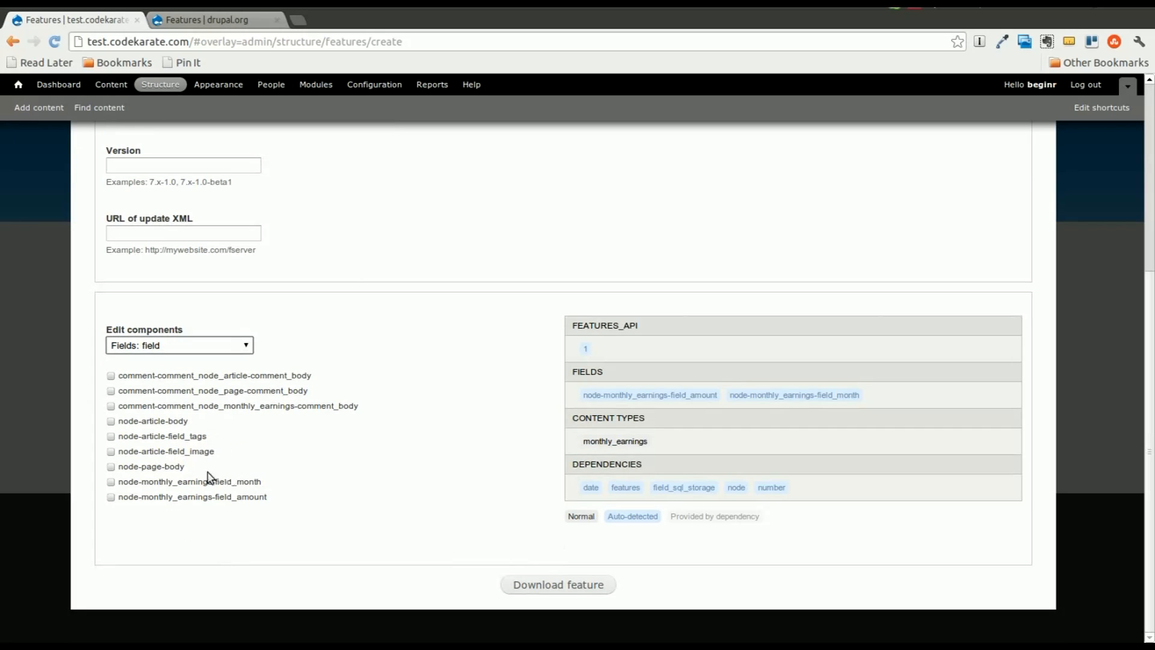
pyautogui.click(111, 482)
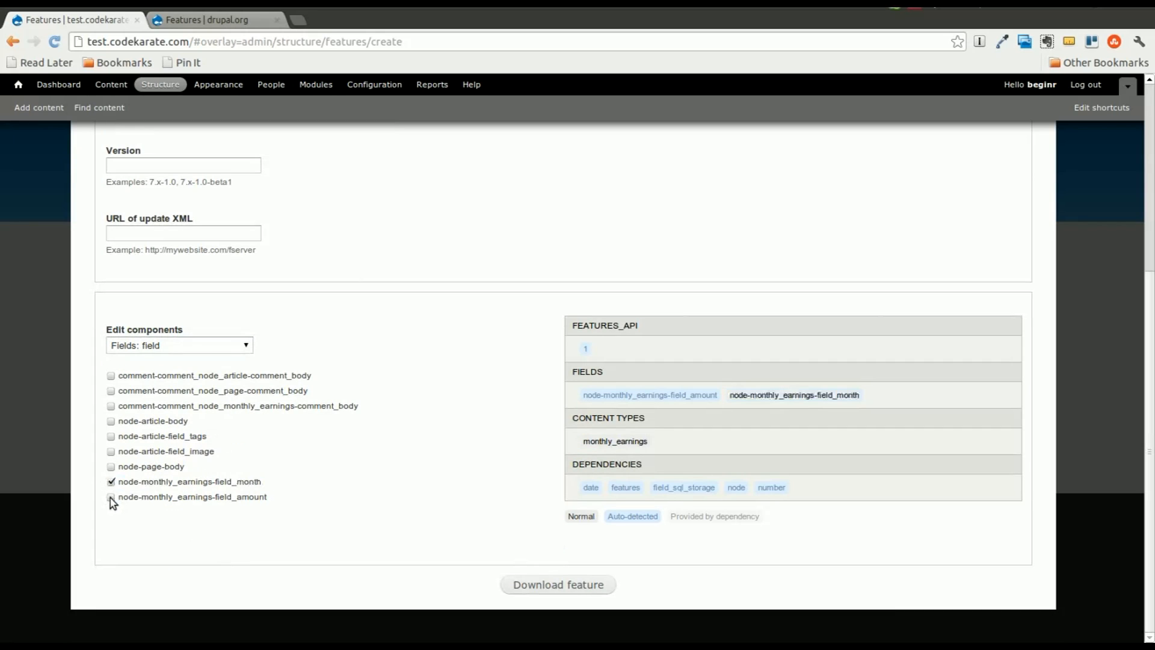
pyautogui.click(111, 496)
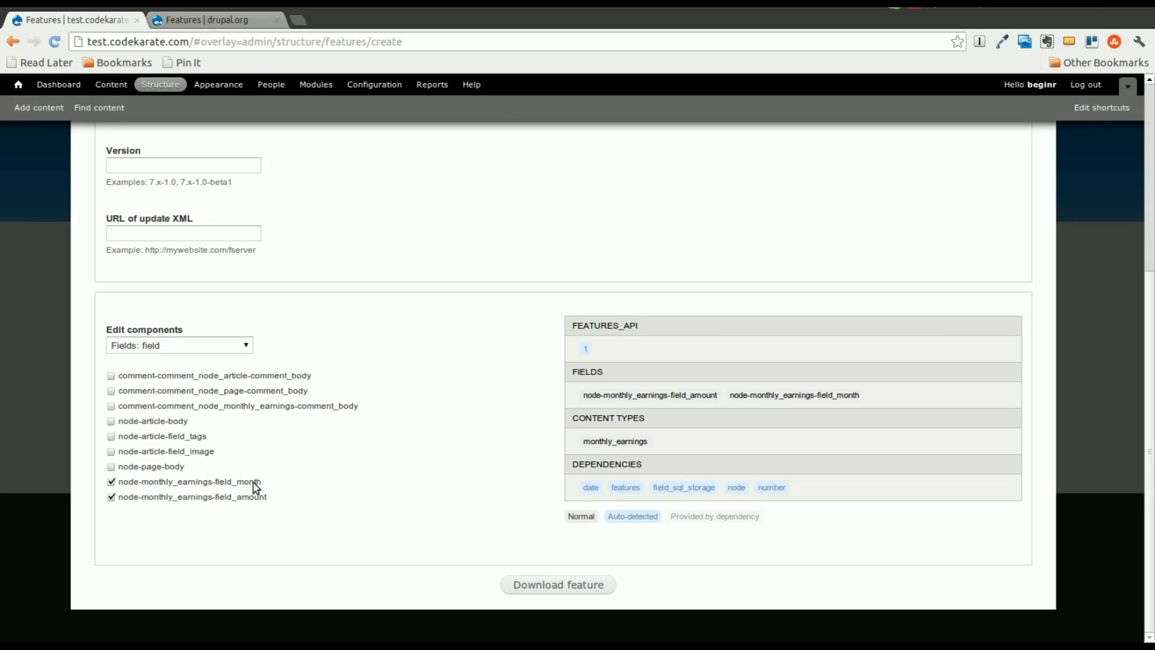
pyautogui.click(178, 345)
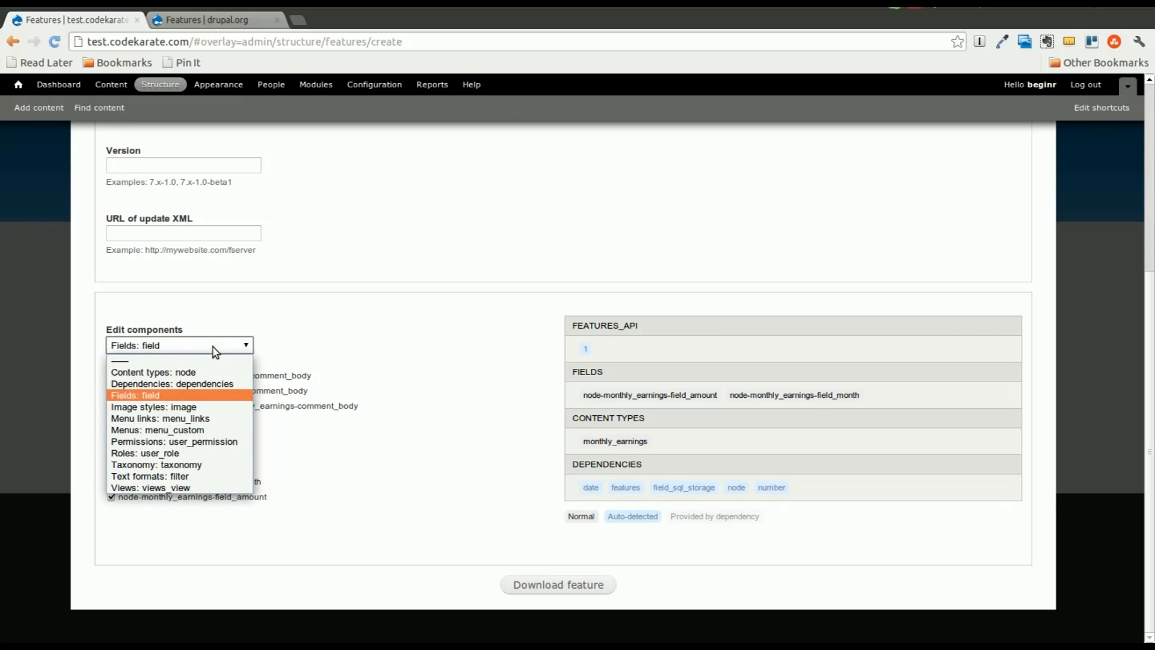
pyautogui.moveTo(204, 411)
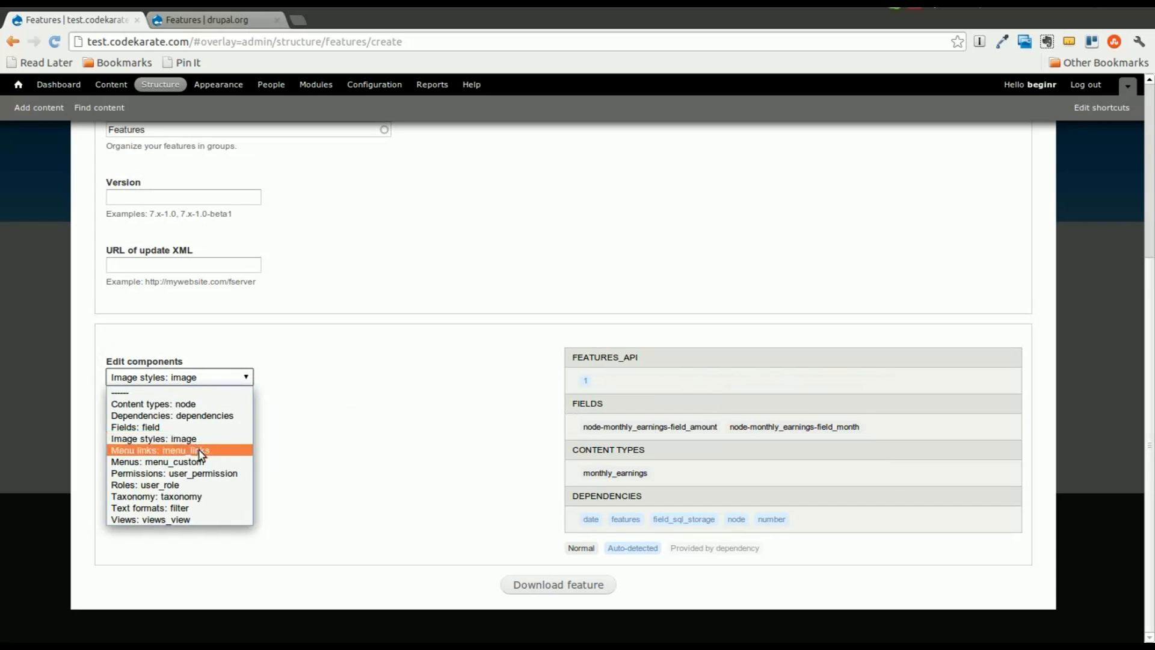
# Step: Include the Monthly Earnings Report view (monthly_earnings_report) in the feature components
pyautogui.click(162, 450)
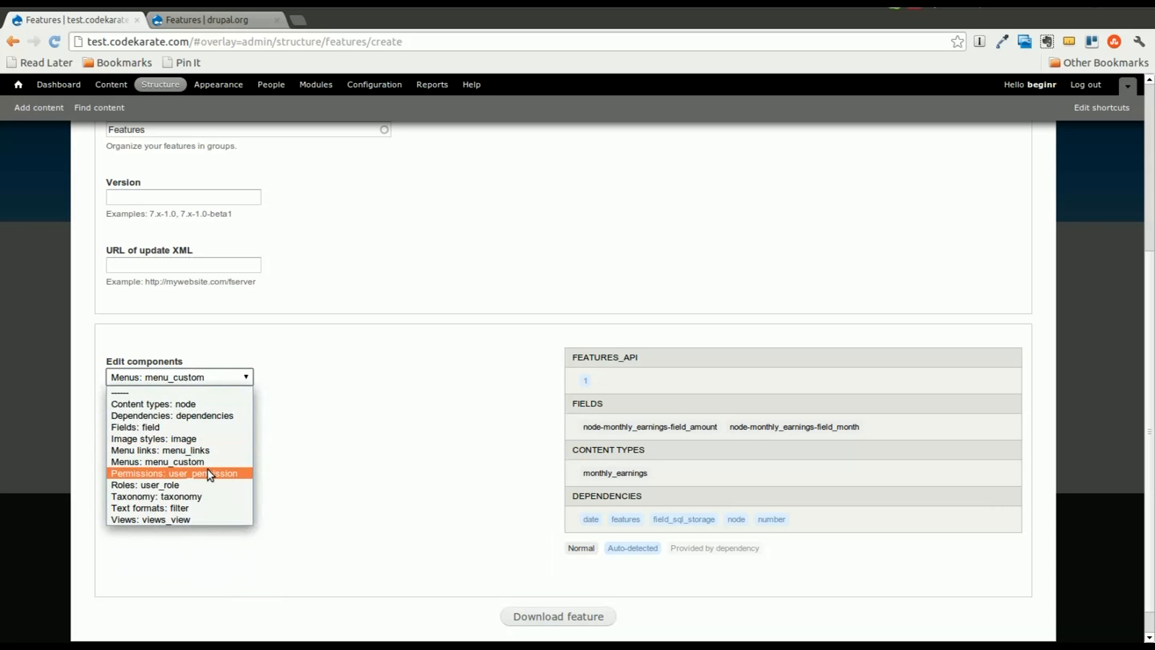
pyautogui.click(173, 473)
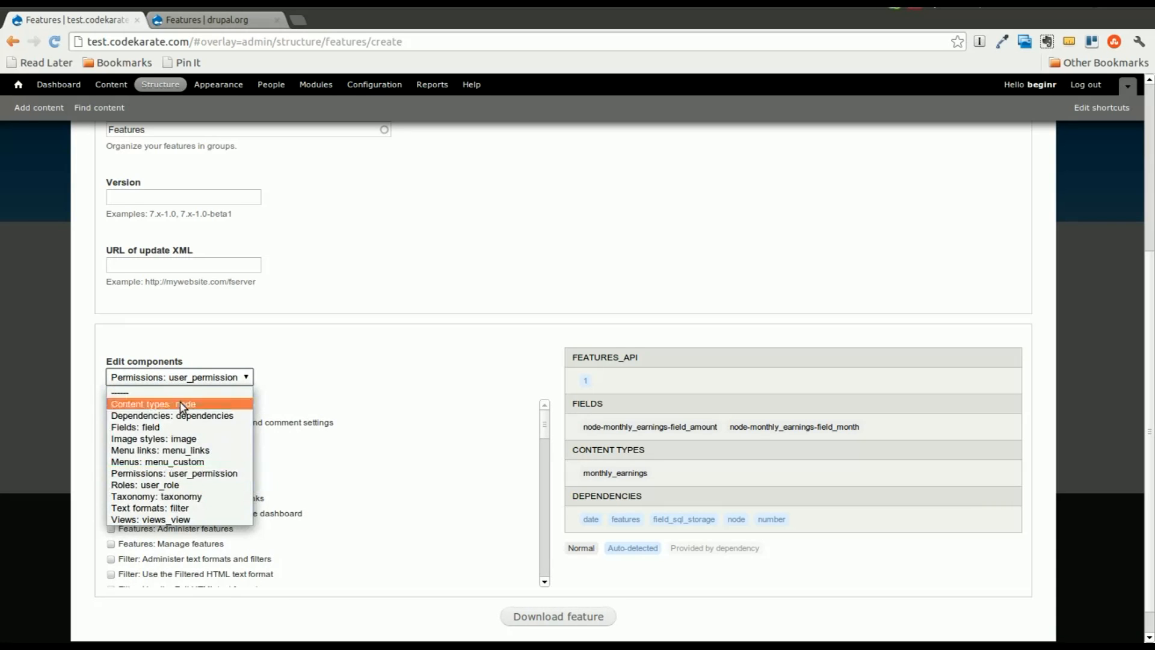
pyautogui.click(145, 484)
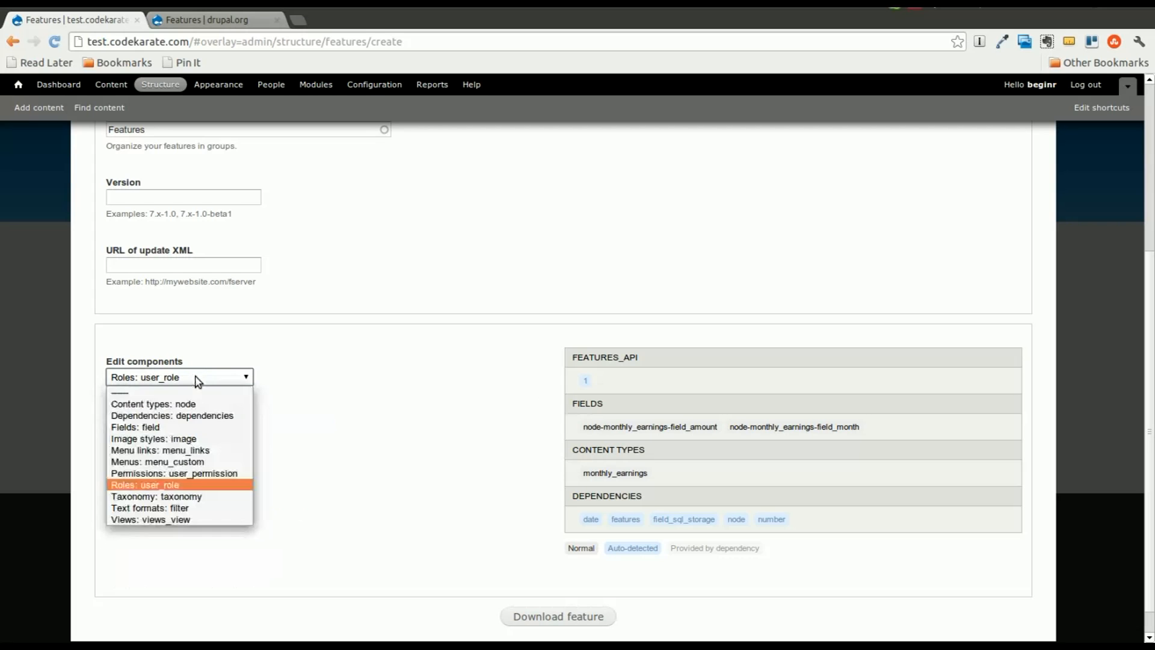
pyautogui.click(157, 496)
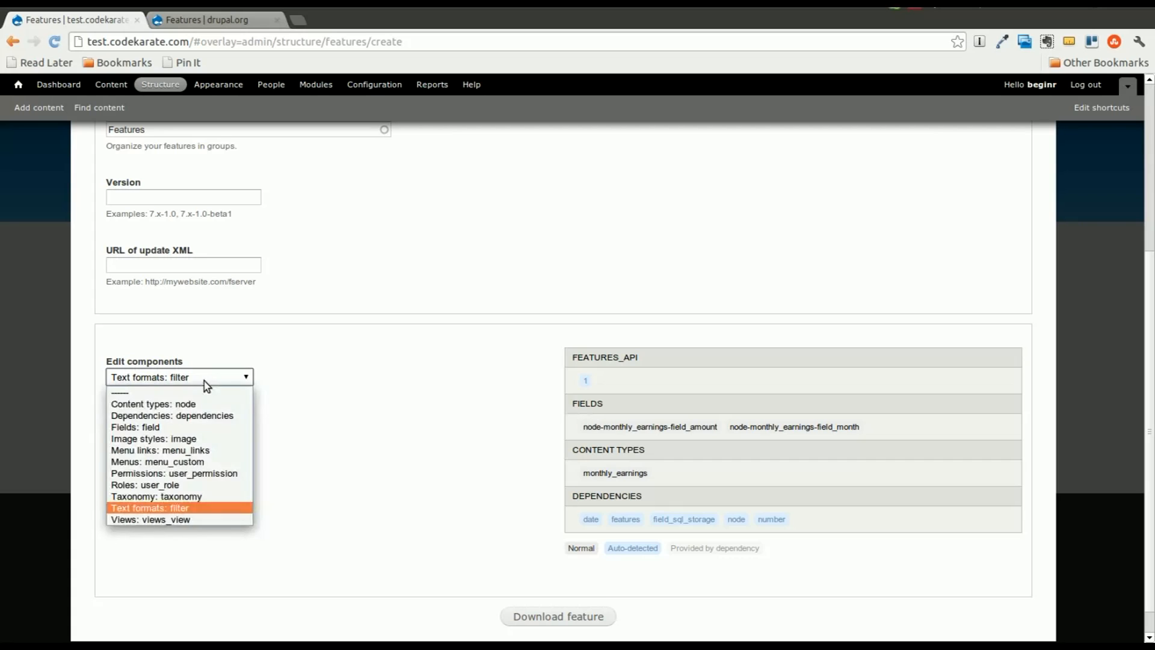
pyautogui.click(150, 519)
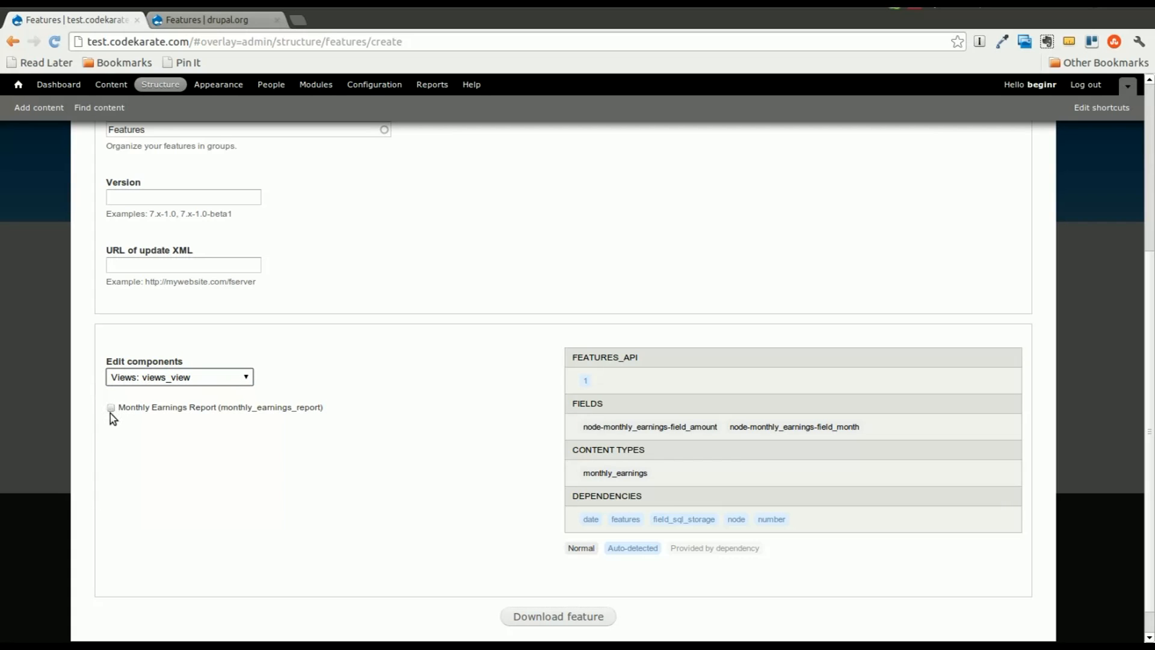
pyautogui.click(111, 407)
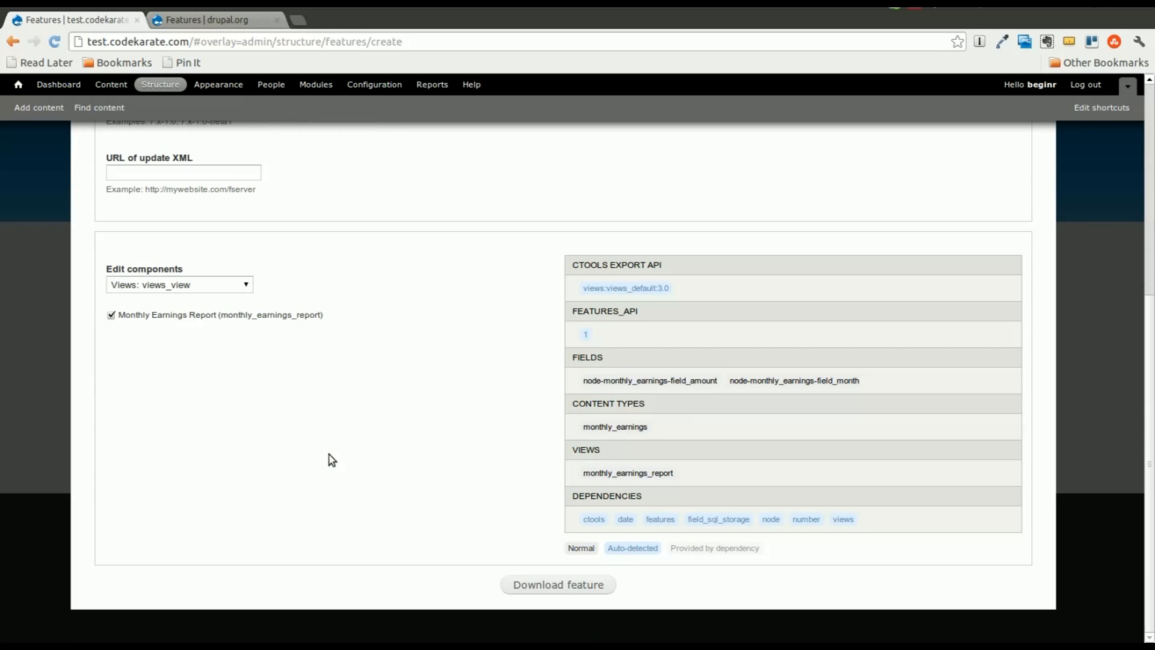
pyautogui.click(558, 584)
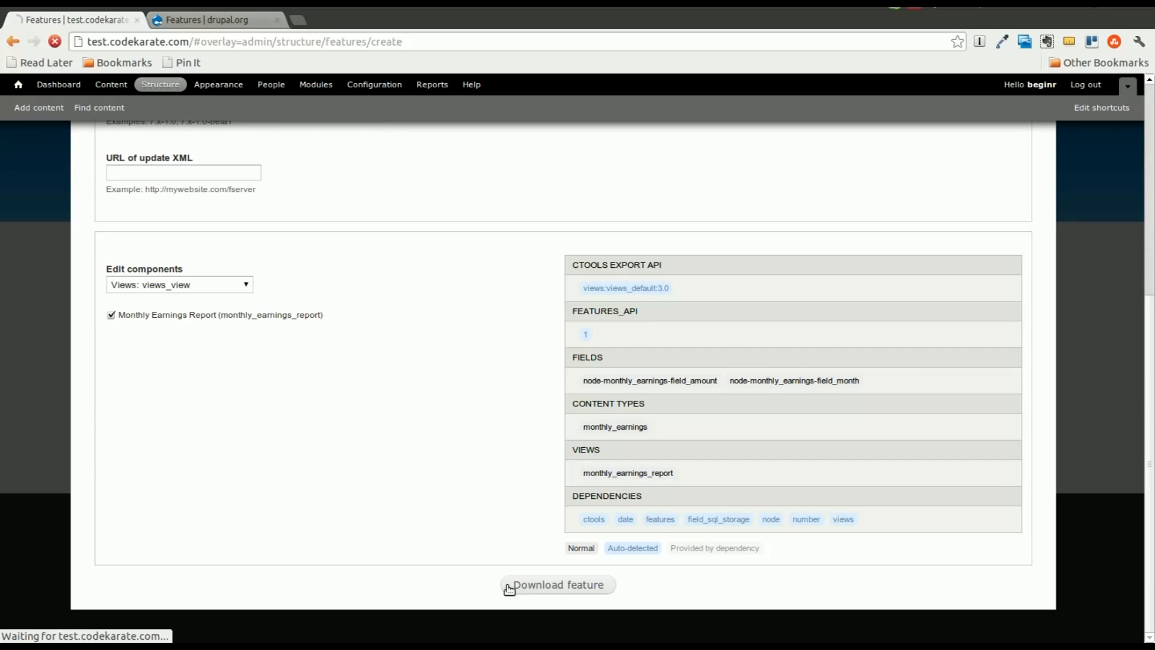
pyautogui.moveTo(466, 574)
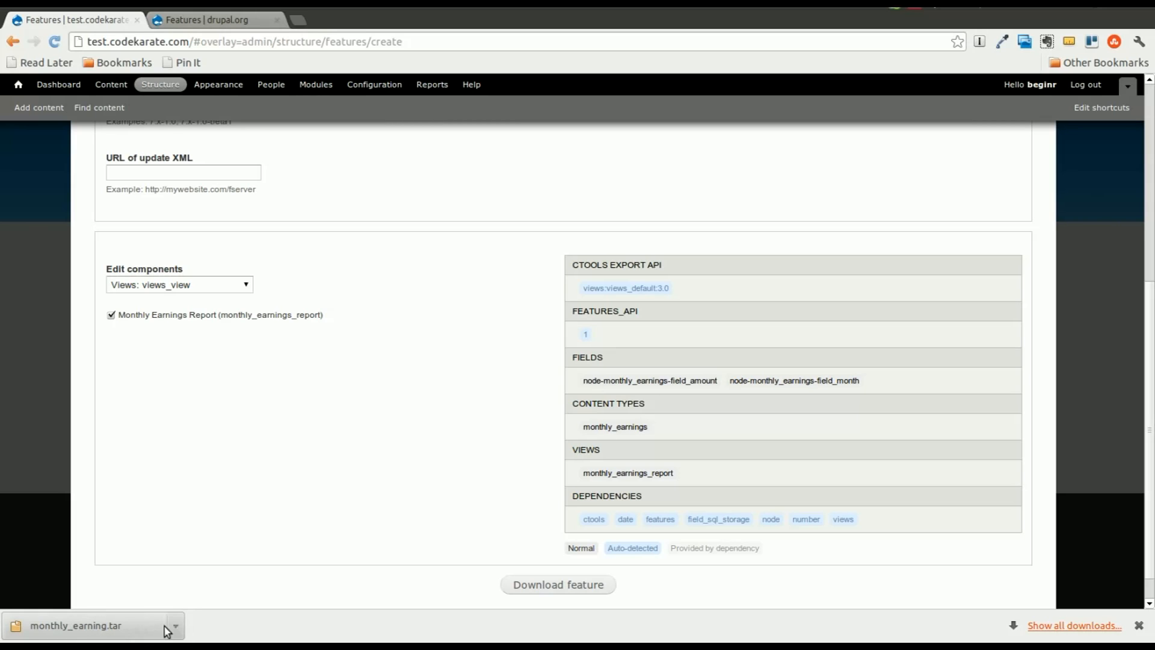
# Step: Open the downloaded monthly_earning.tar archive to view its module files
pyautogui.click(174, 626)
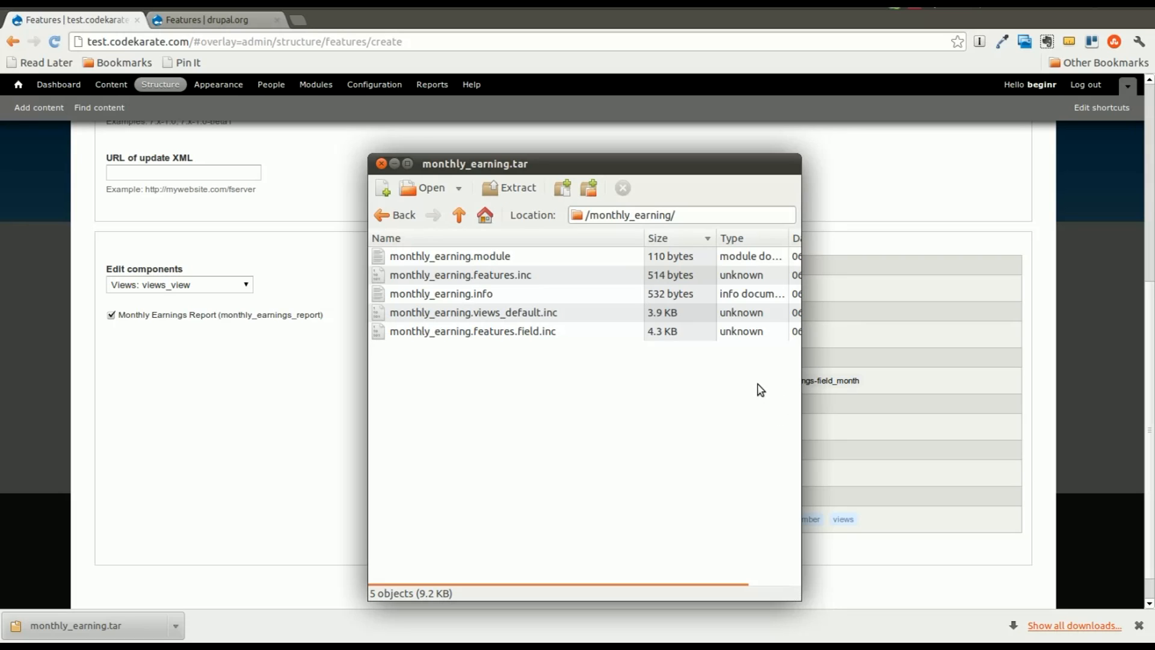
pyautogui.moveTo(779, 404)
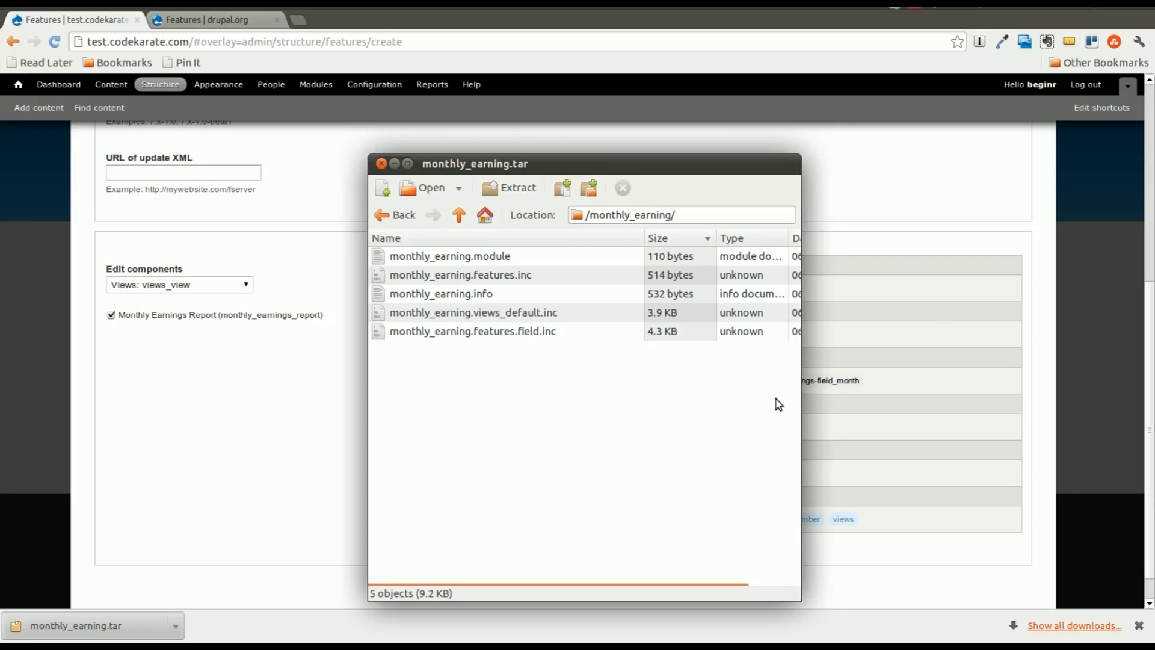
pyautogui.moveTo(769, 383)
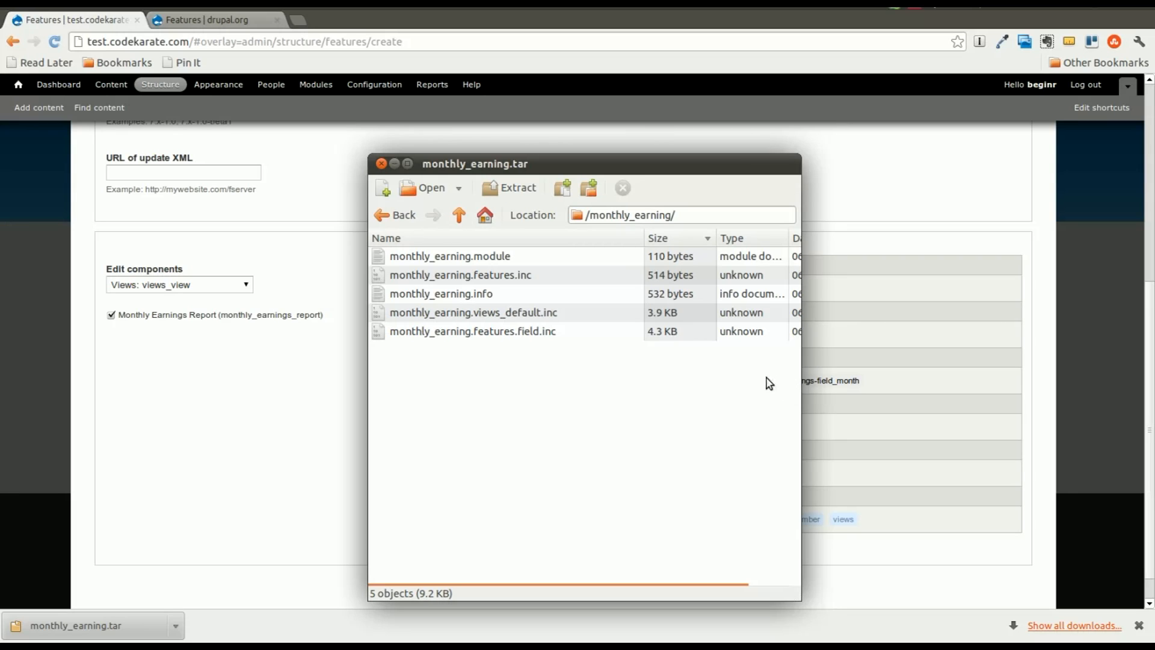
pyautogui.moveTo(763, 382)
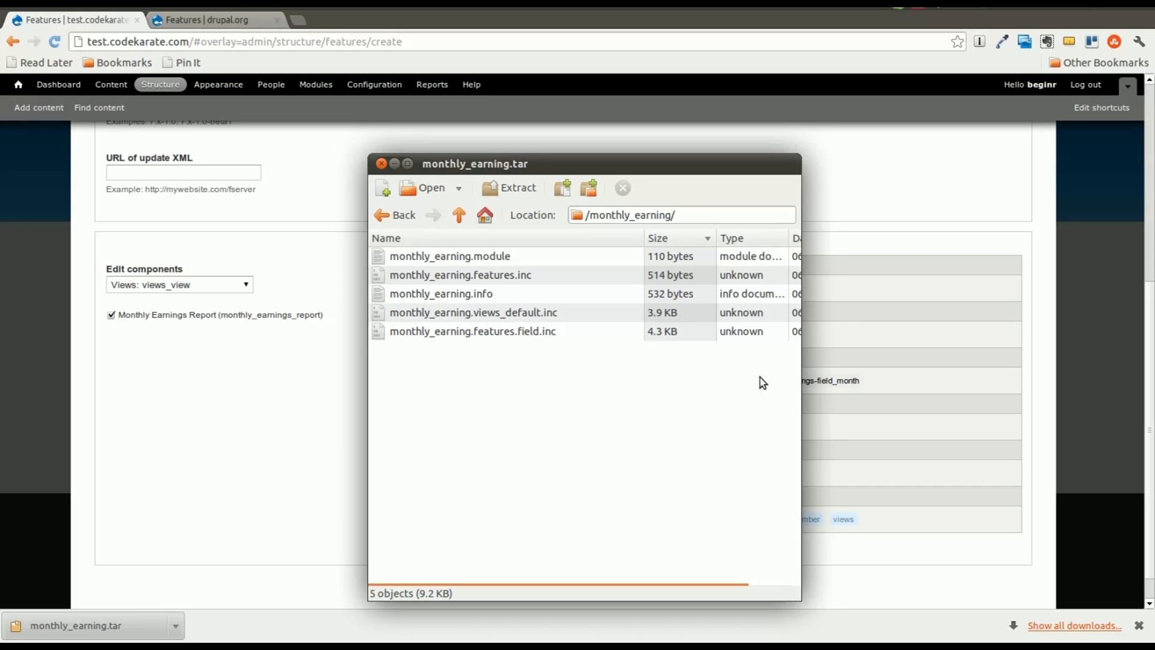
pyautogui.moveTo(708, 393)
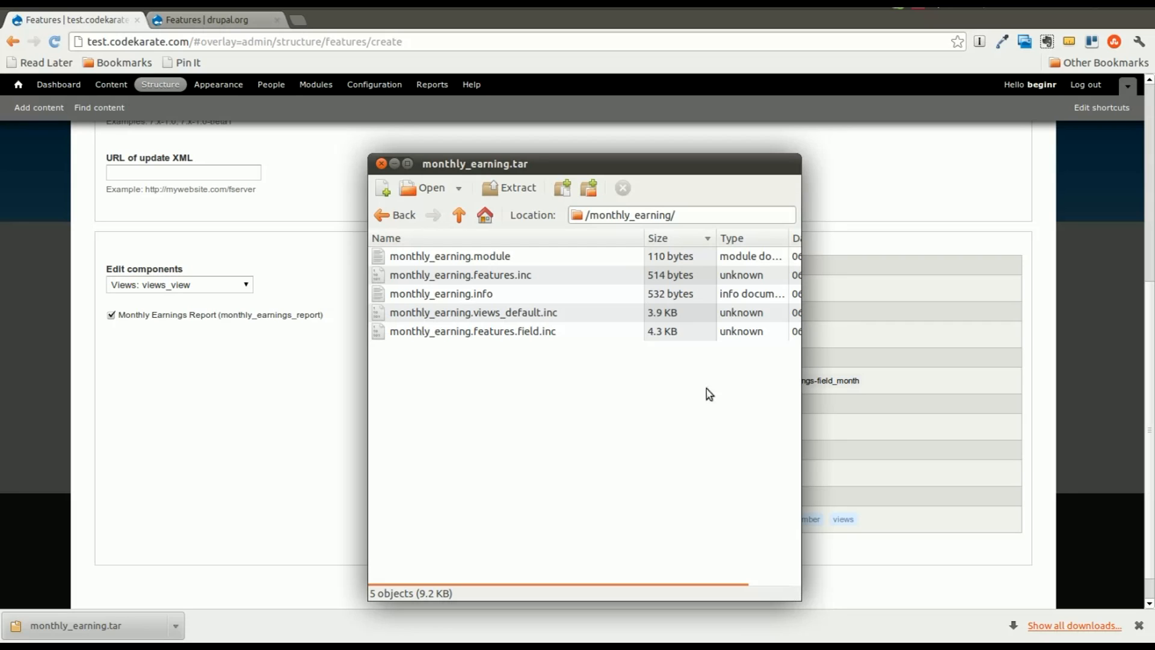
pyautogui.moveTo(628, 291)
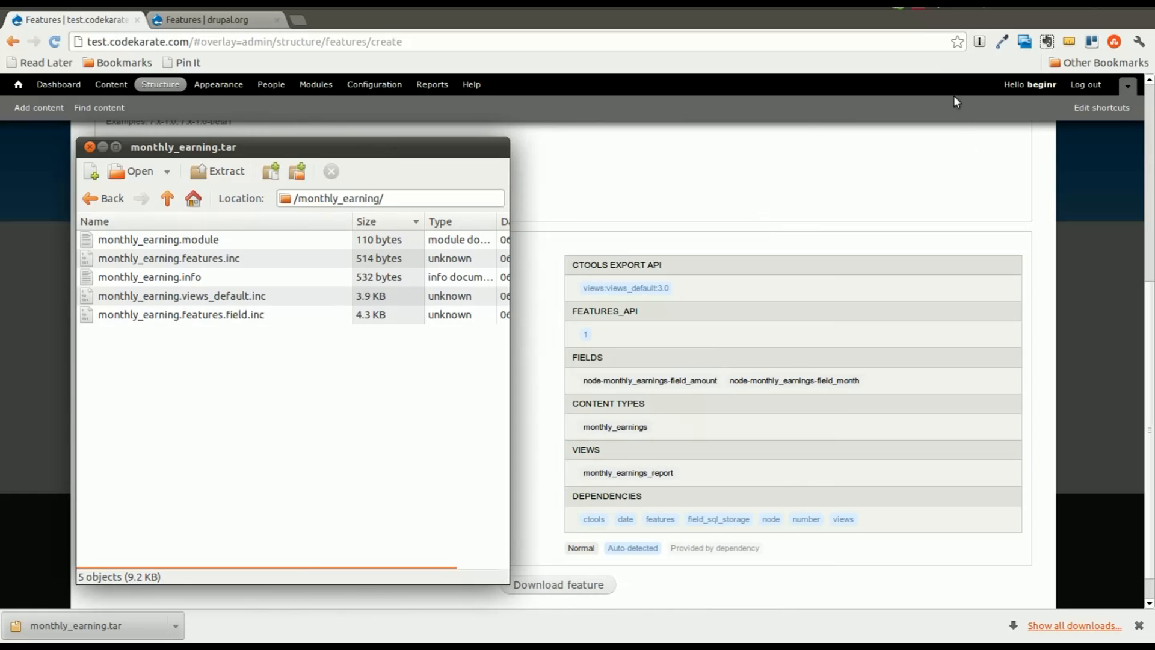
pyautogui.moveTo(919, 13)
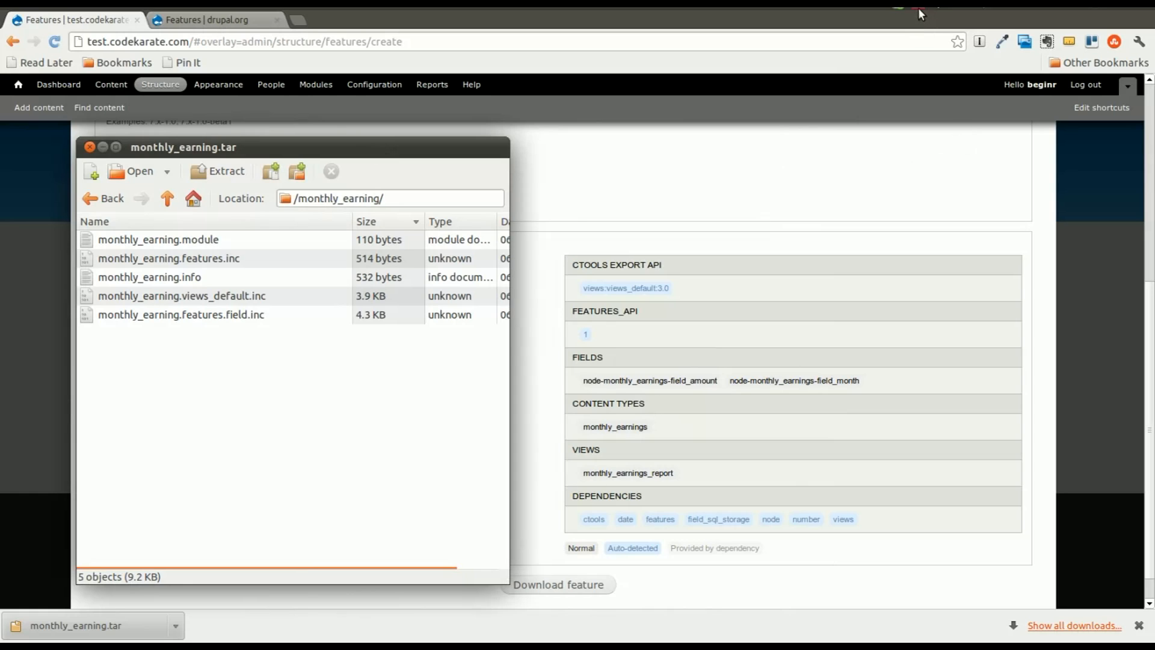